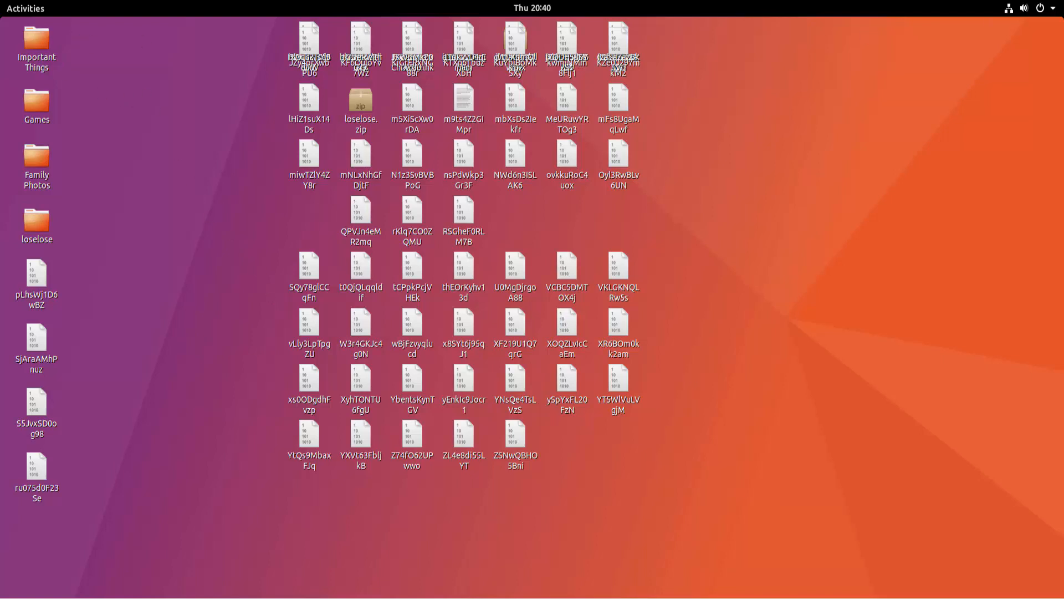
mouse_move(989, 51)
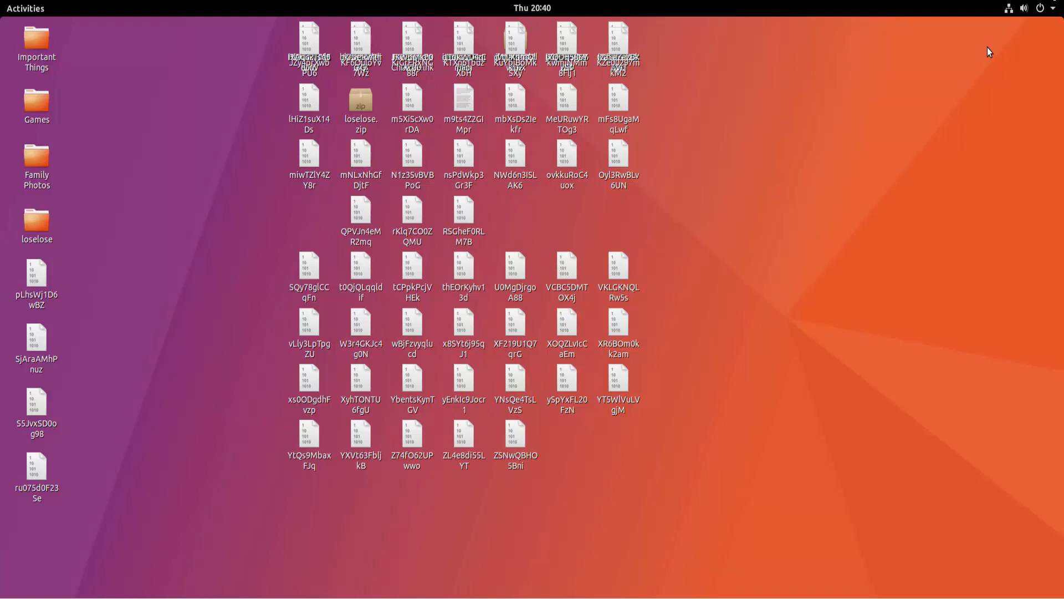
mouse_move(666, 514)
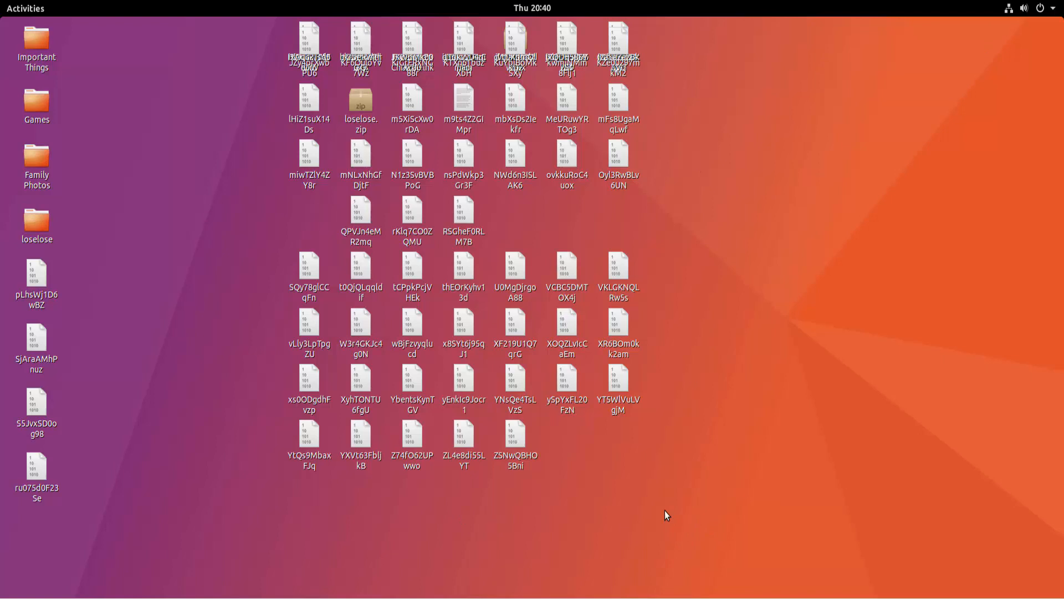
mouse_move(650, 476)
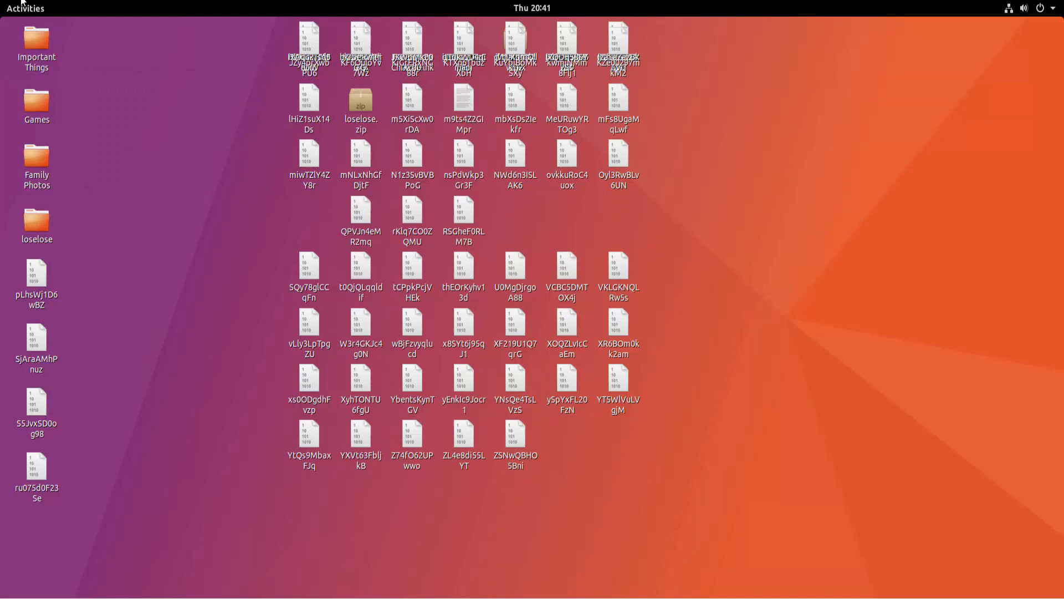
- Browse Downloads, CJTh23K8Z48J and the VBOXADDITIONS disc, ending at the computer's root folder
click(25, 8)
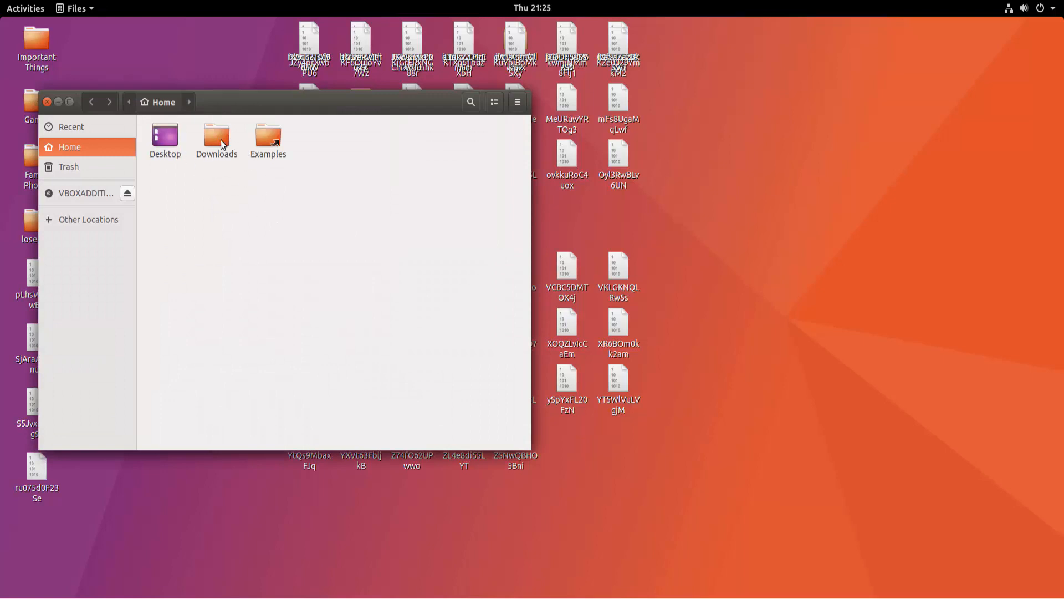
double_click(215, 136)
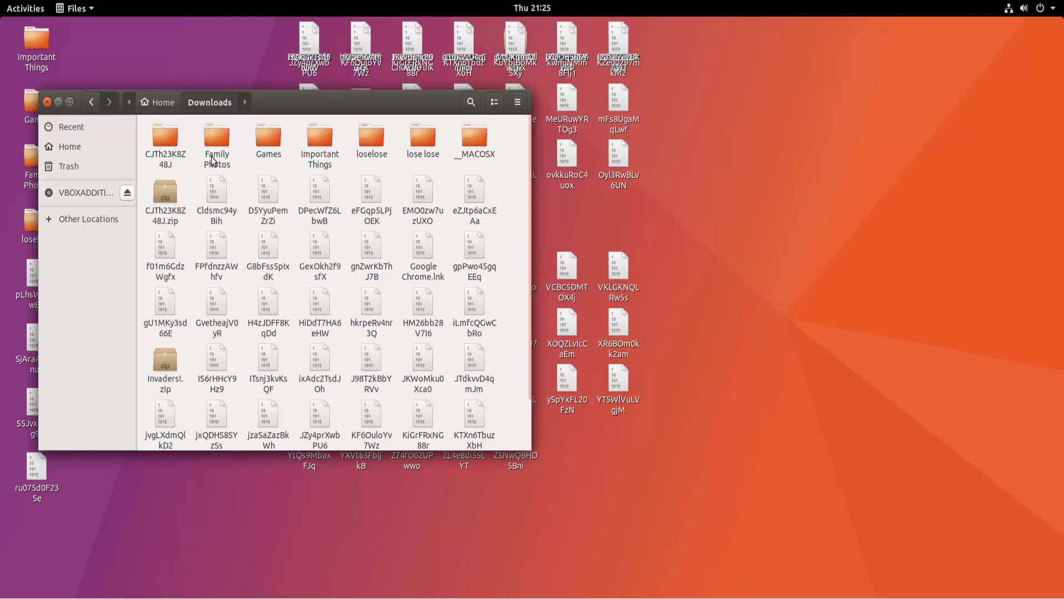
scroll(down, 3)
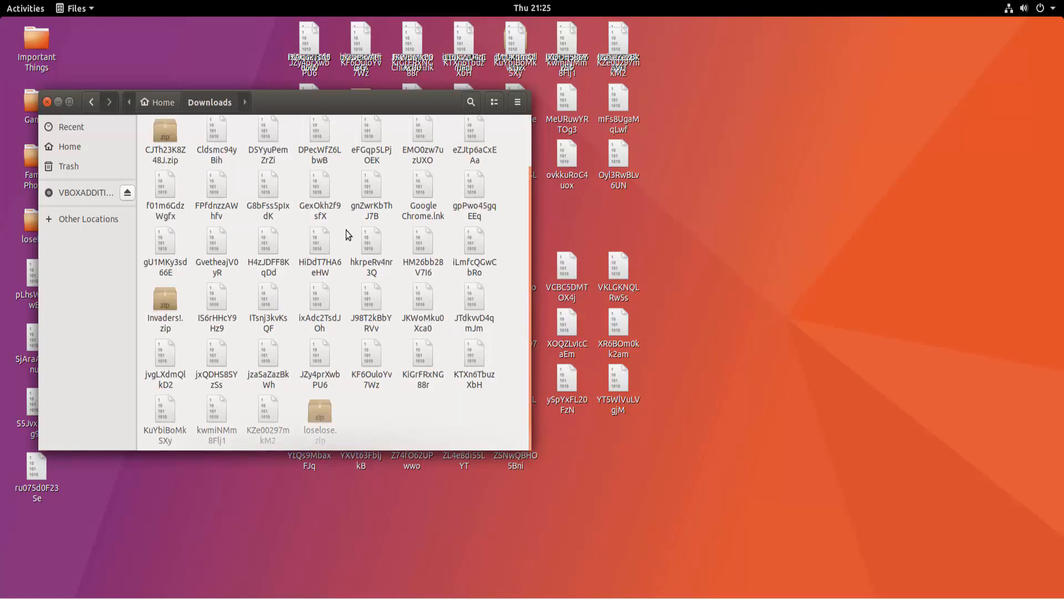
scroll(up, 3)
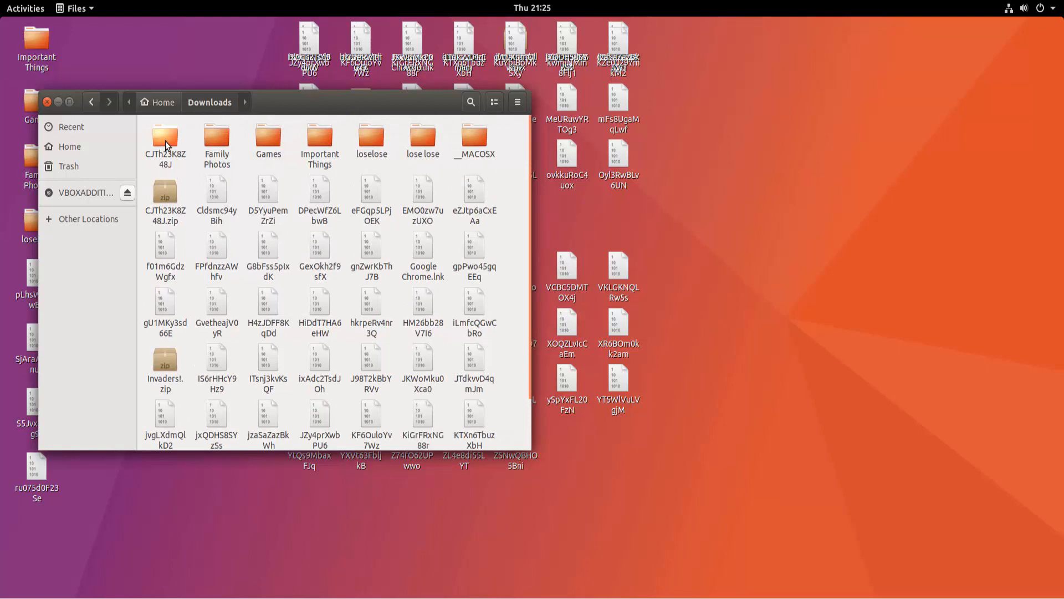
double_click(164, 138)
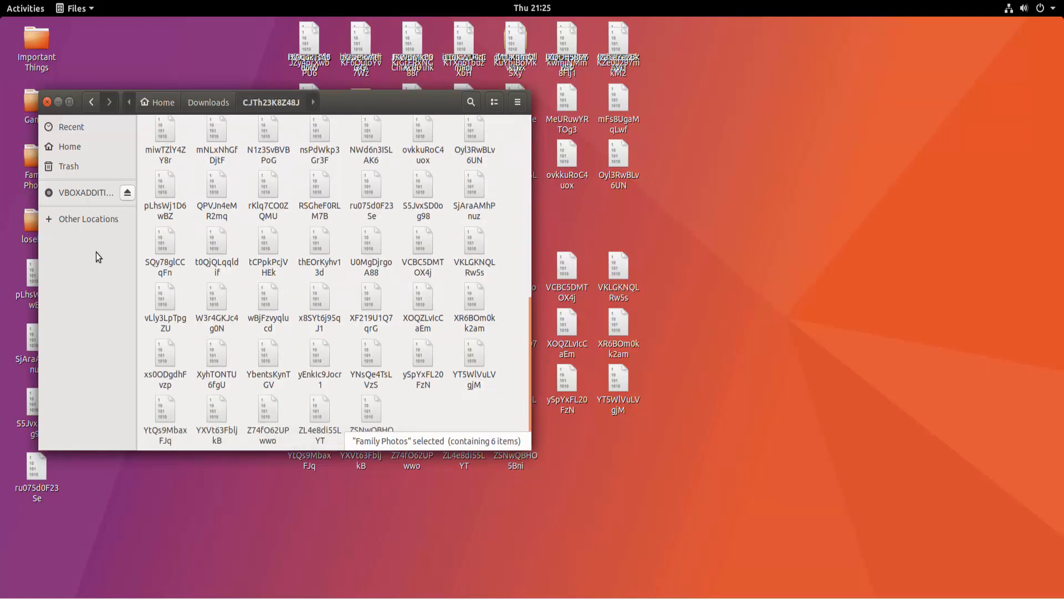
click(84, 193)
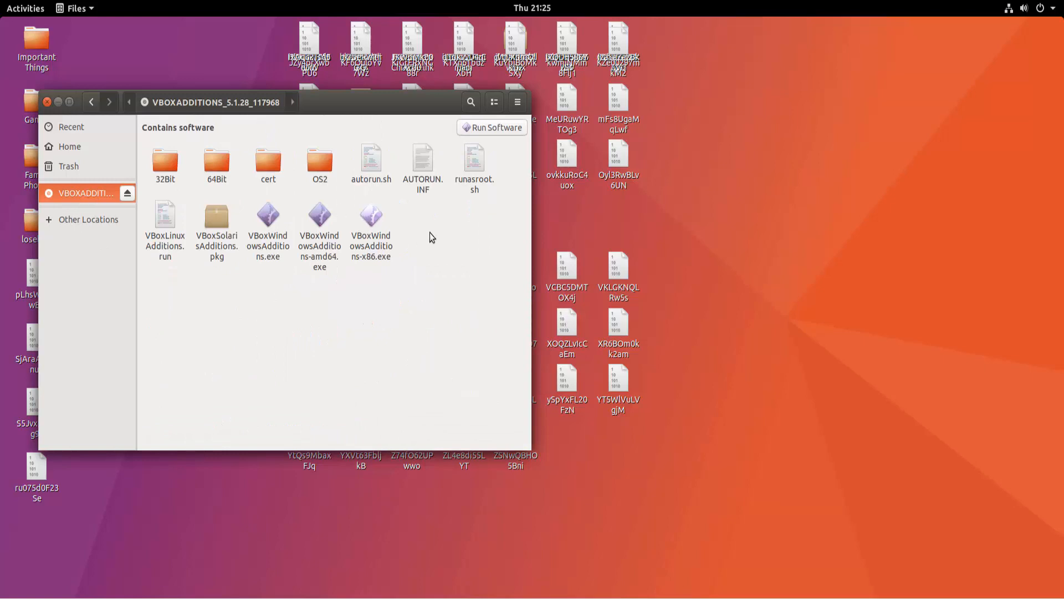
click(87, 219)
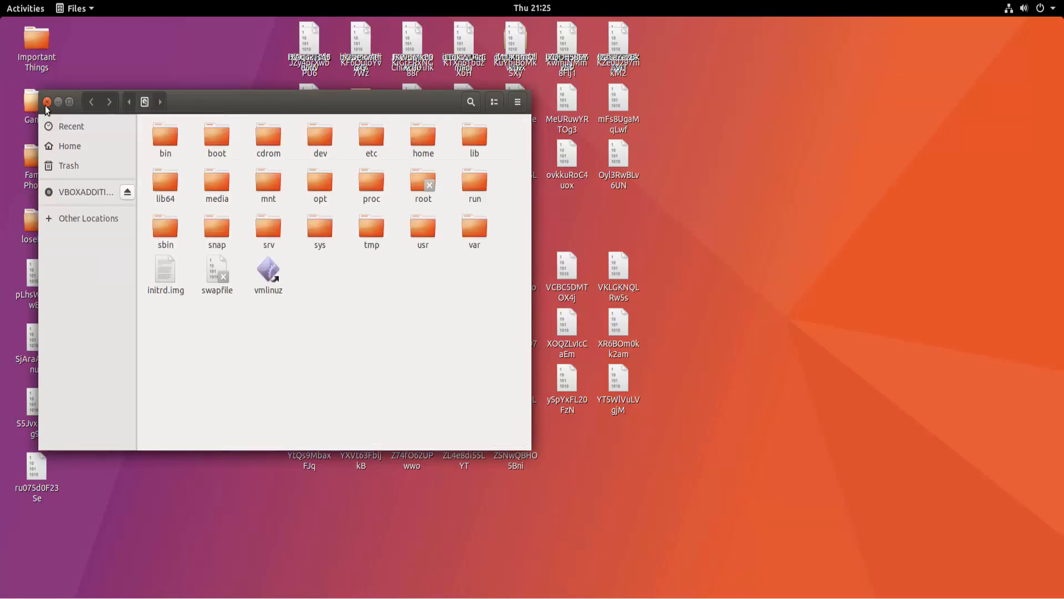
- Close Files and run sudo rm -rf / in a new terminal with the password
click(46, 103)
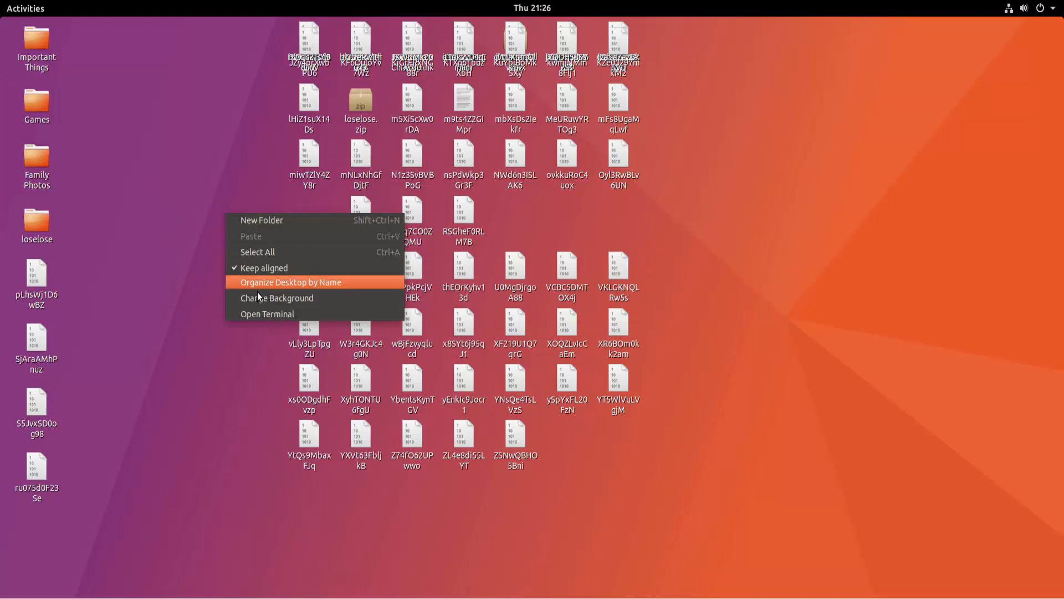
click(267, 314)
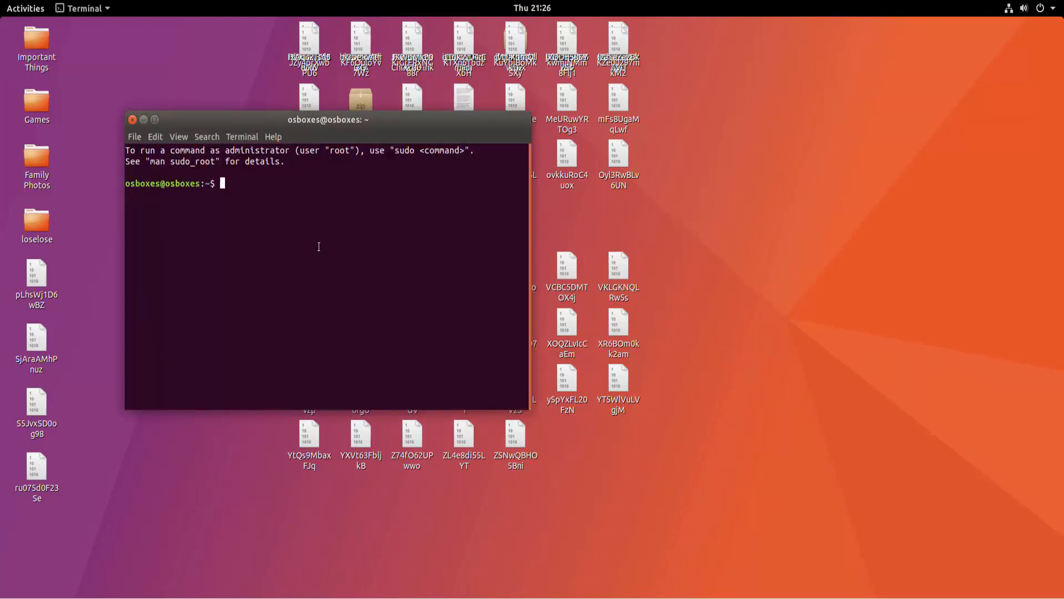
mouse_move(307, 252)
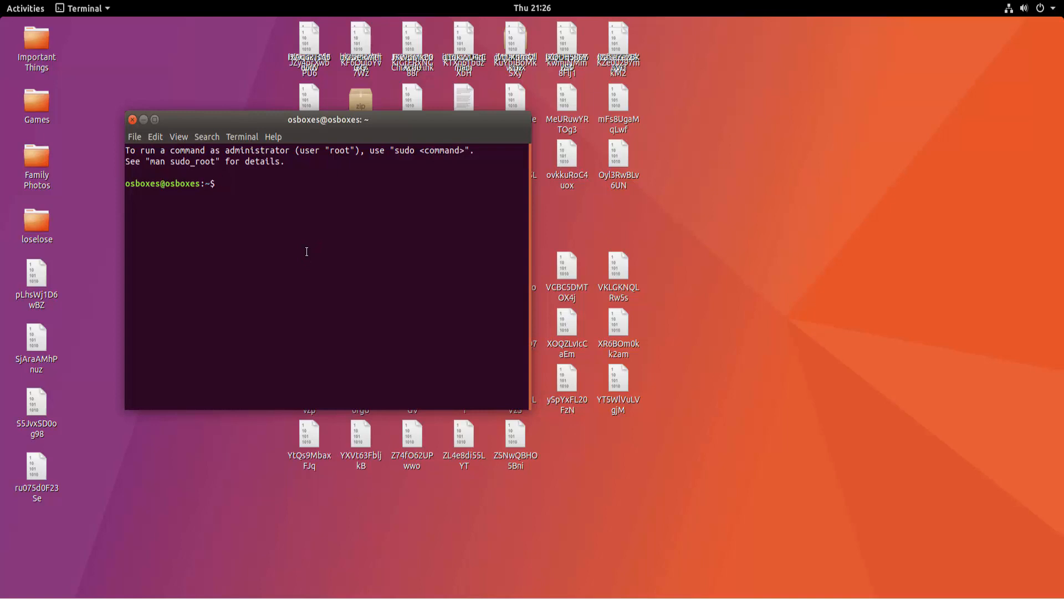
text(s)
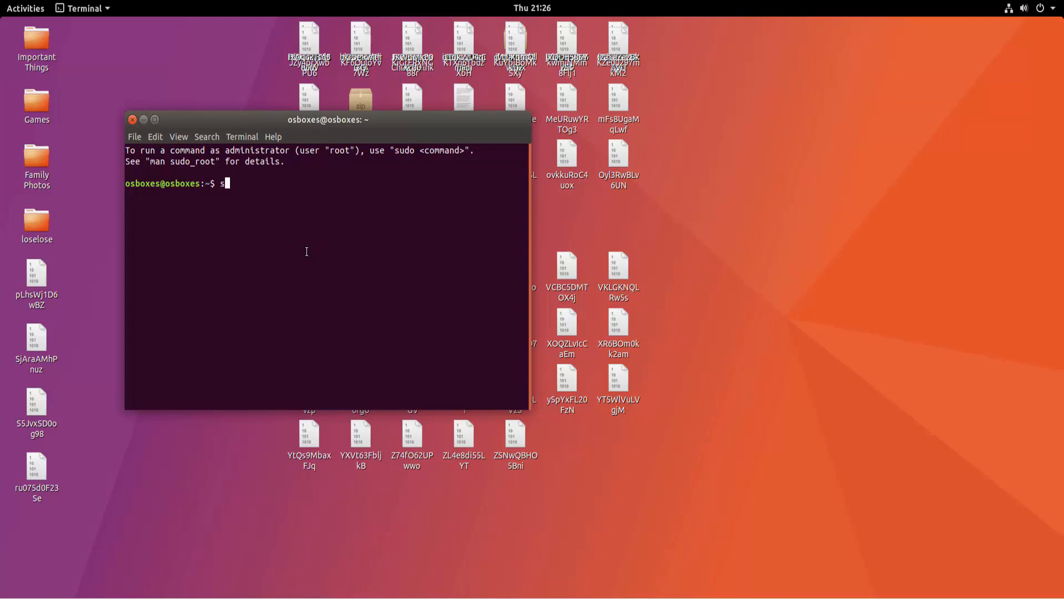
text(udo rm)
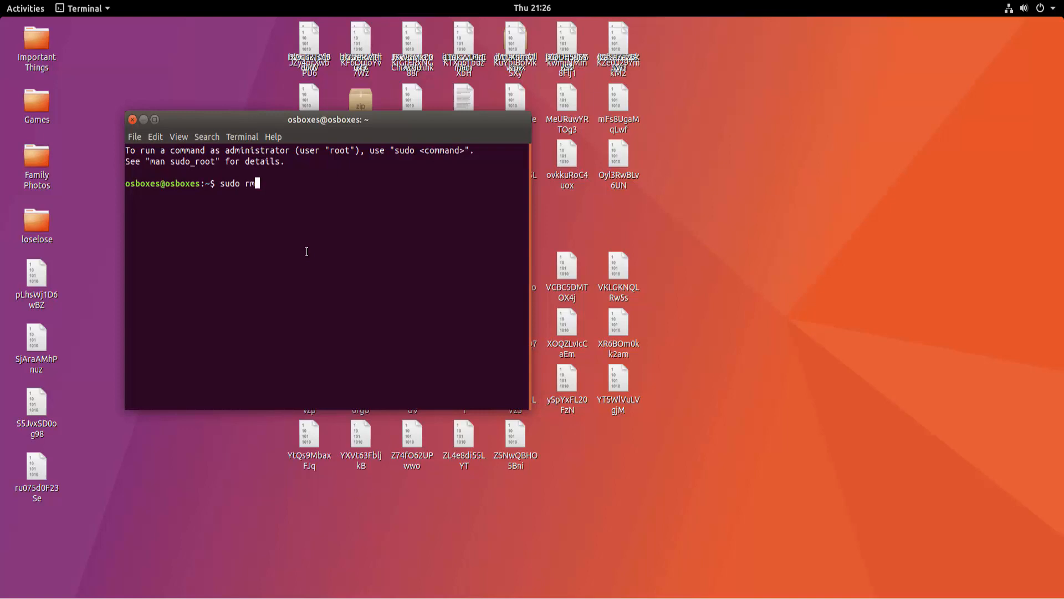
text(-rf /)
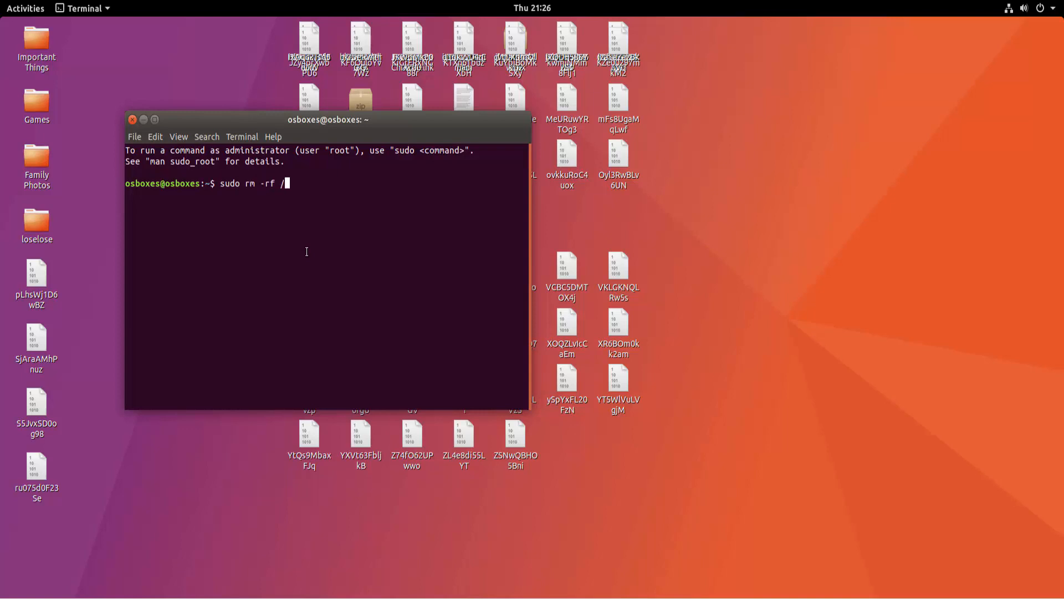
key(Return)
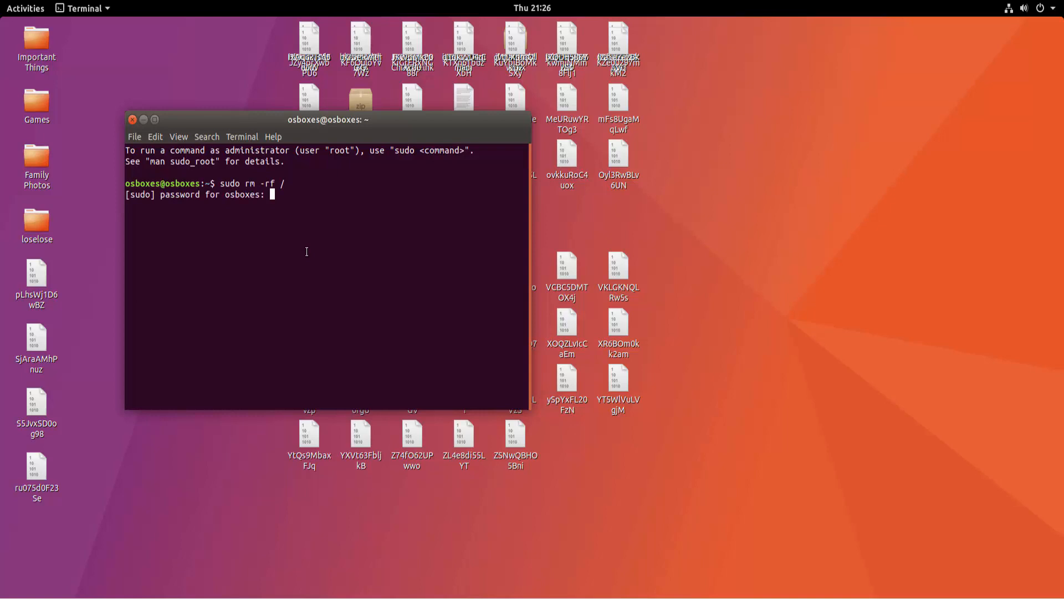
key(Return)
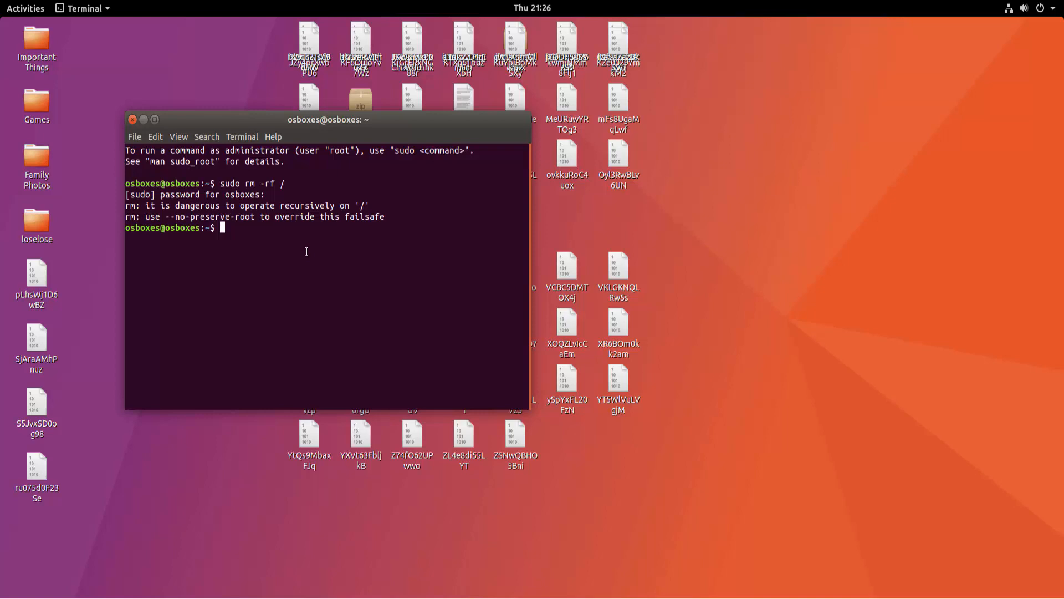
mouse_move(142, 230)
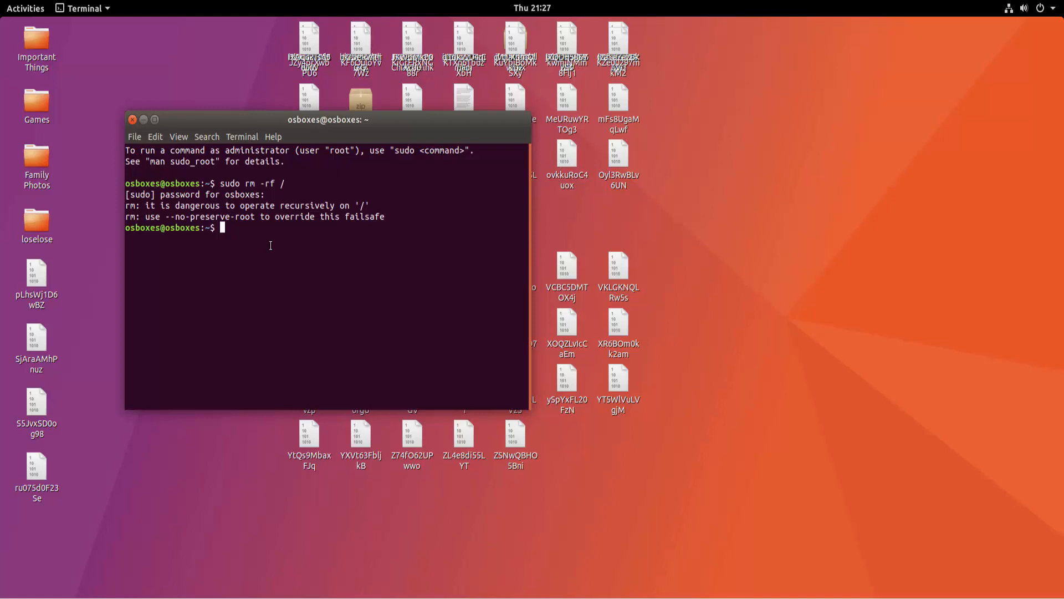
- Type sudo at the new prompt to begin another administrator command
text(sudo)
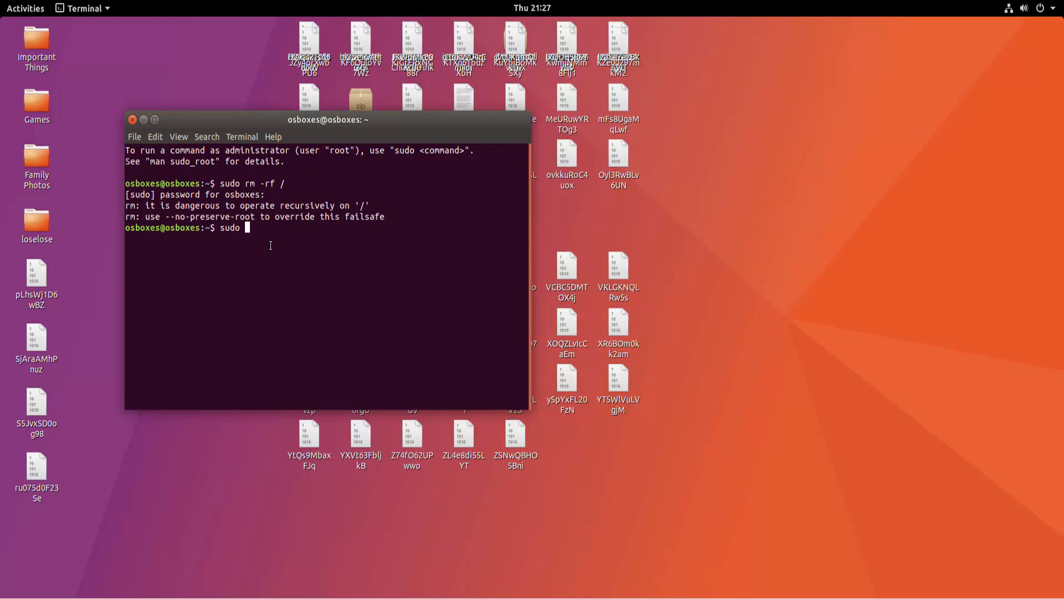
mouse_move(417, 195)
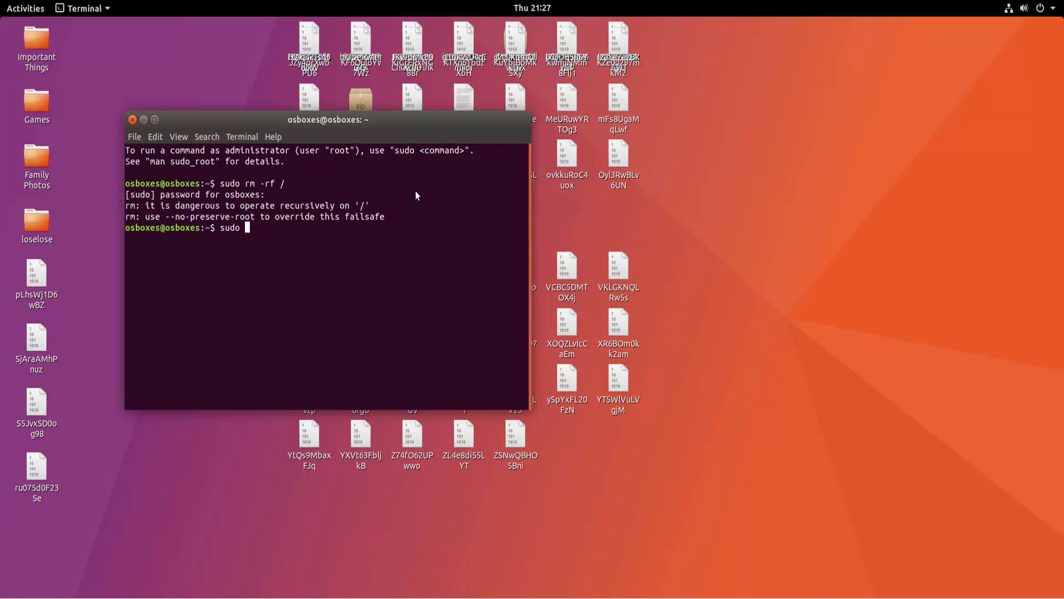
mouse_move(604, 215)
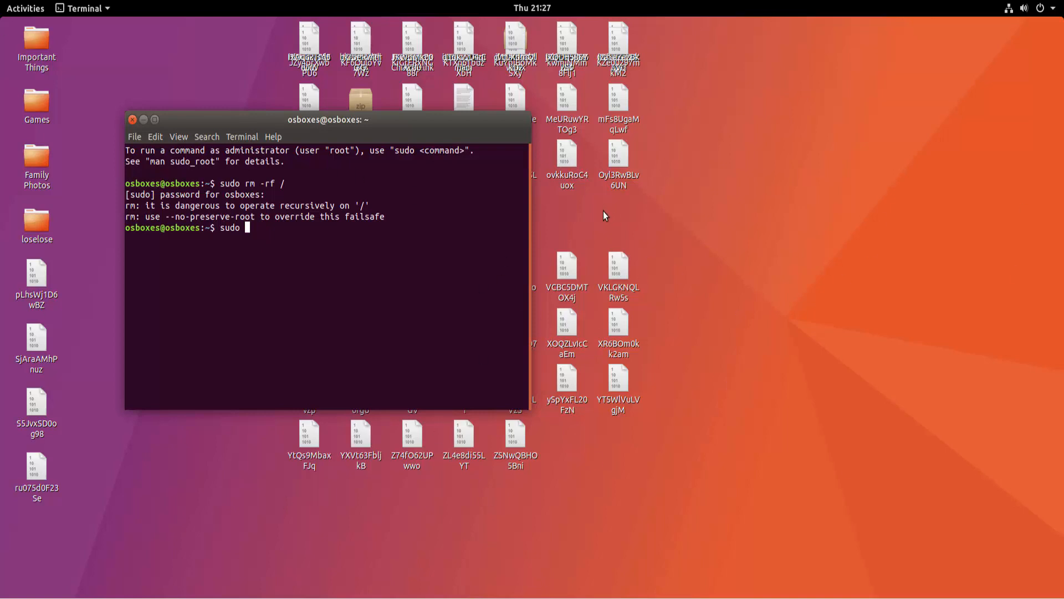
mouse_move(430, 232)
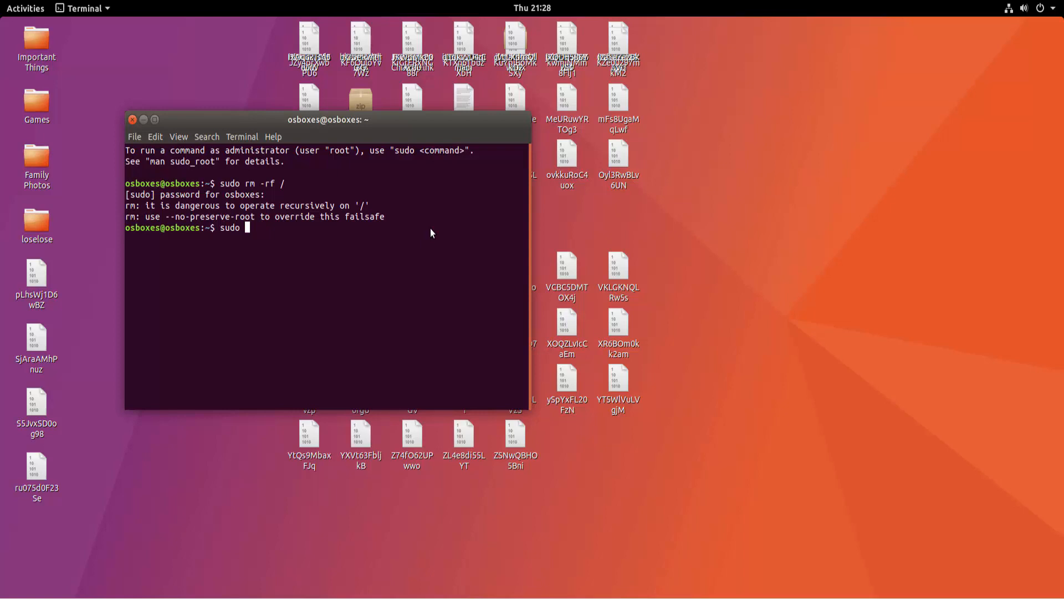
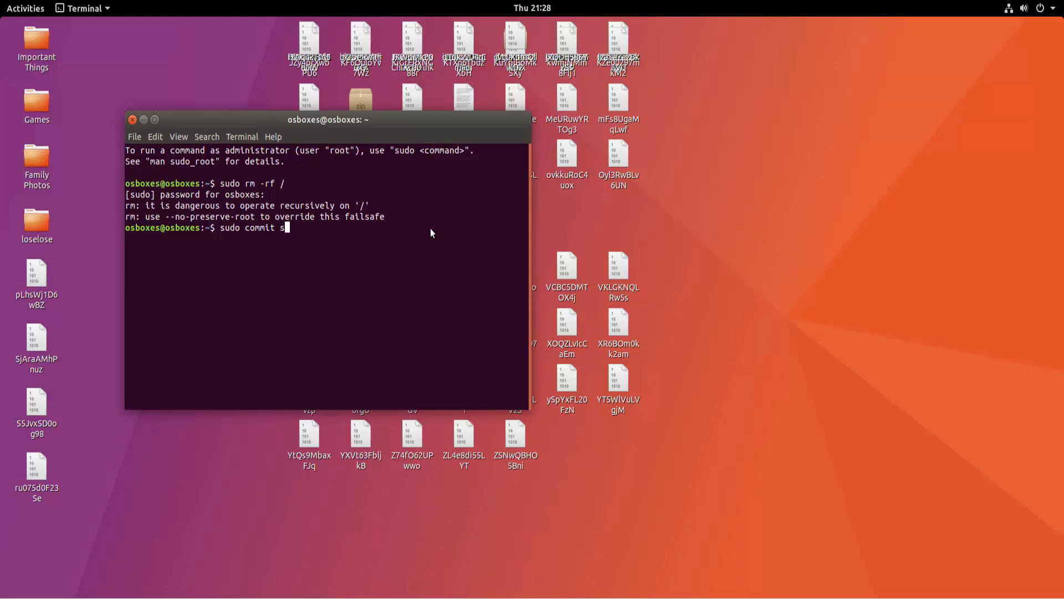
- Fix a typo, then run sudo rm -rf --no-preserve-root / to wipe the filesystem
key(BackSpace)
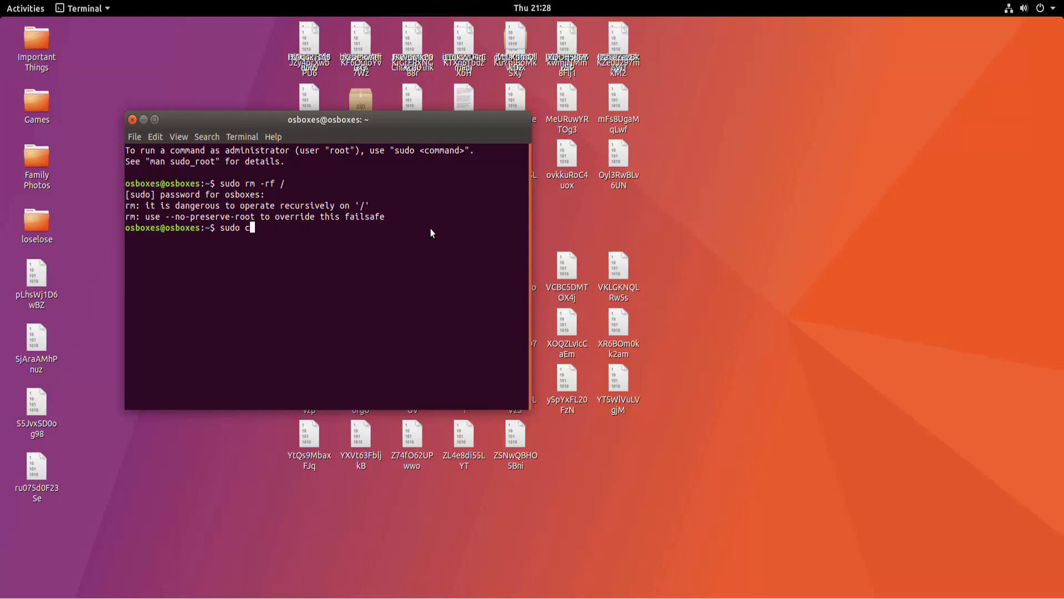
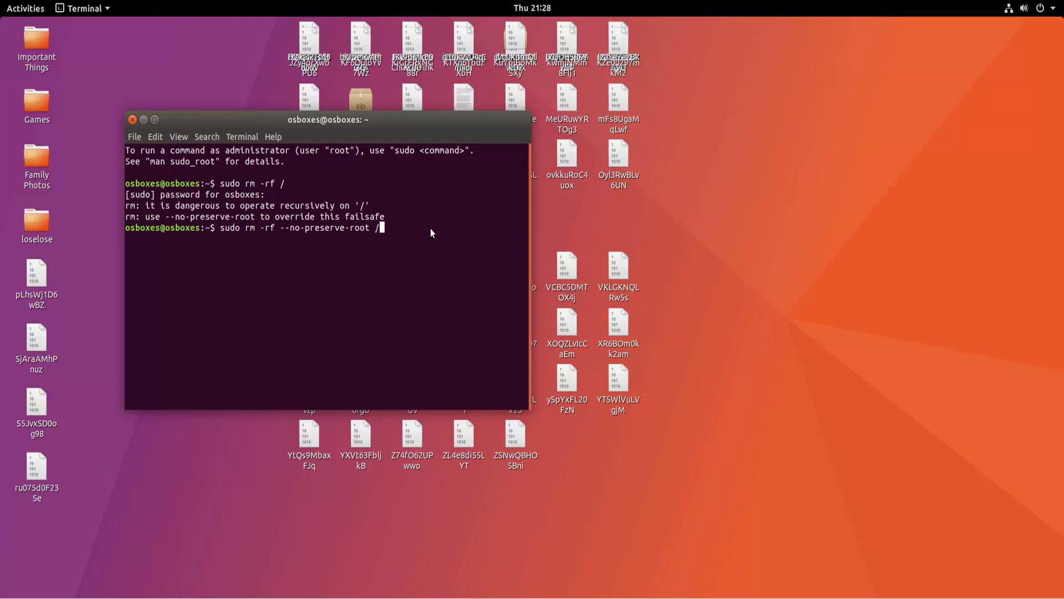
key(Return)
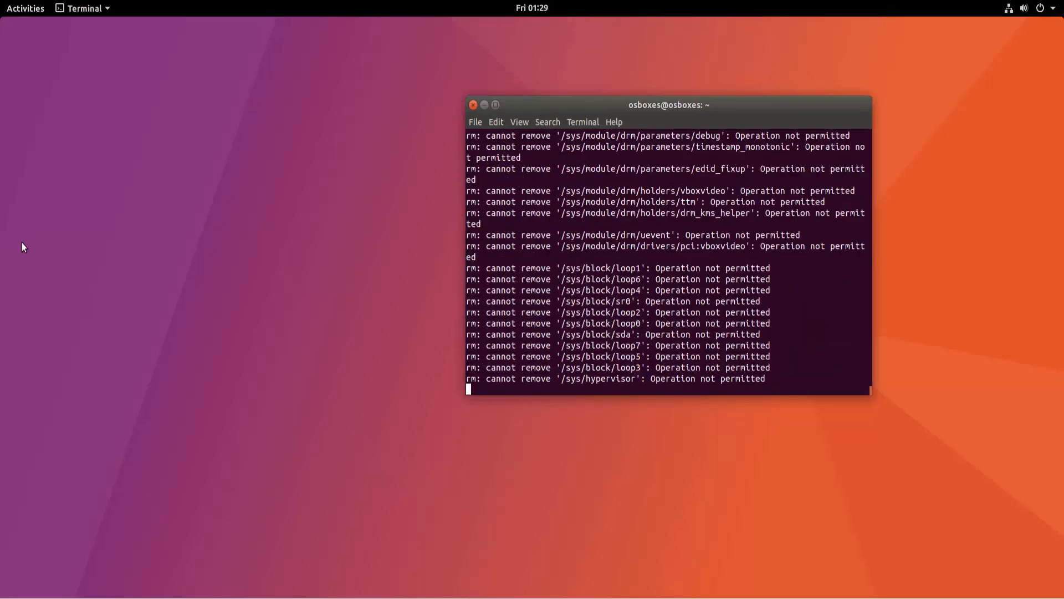
- Click the terminal and wait as the wallpaper and desktop icons disappear
click(25, 9)
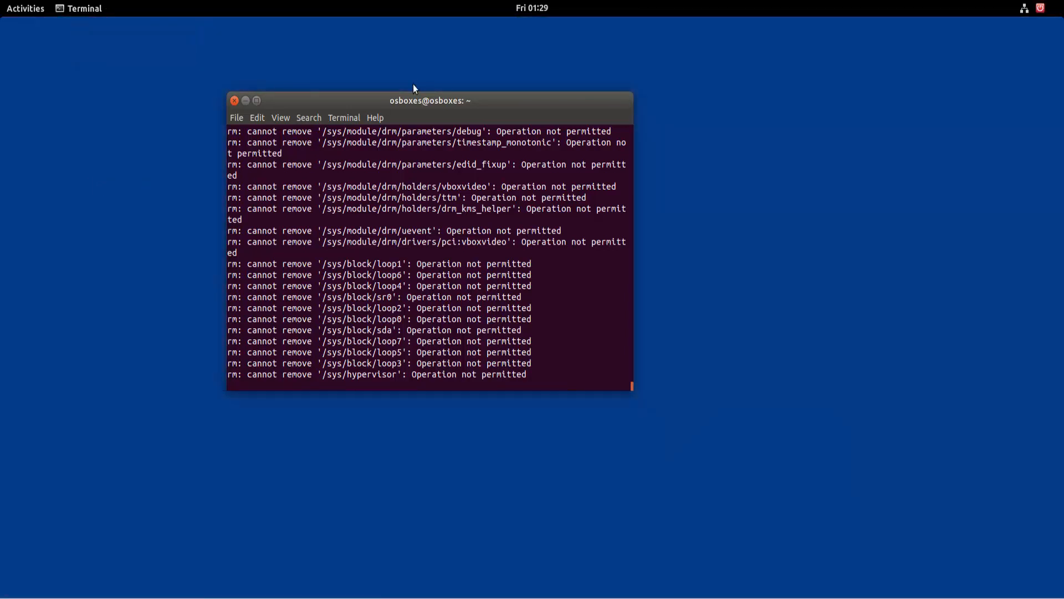
- Open the VirtualBox Machine menu while the guest shows a black console
click(85, 8)
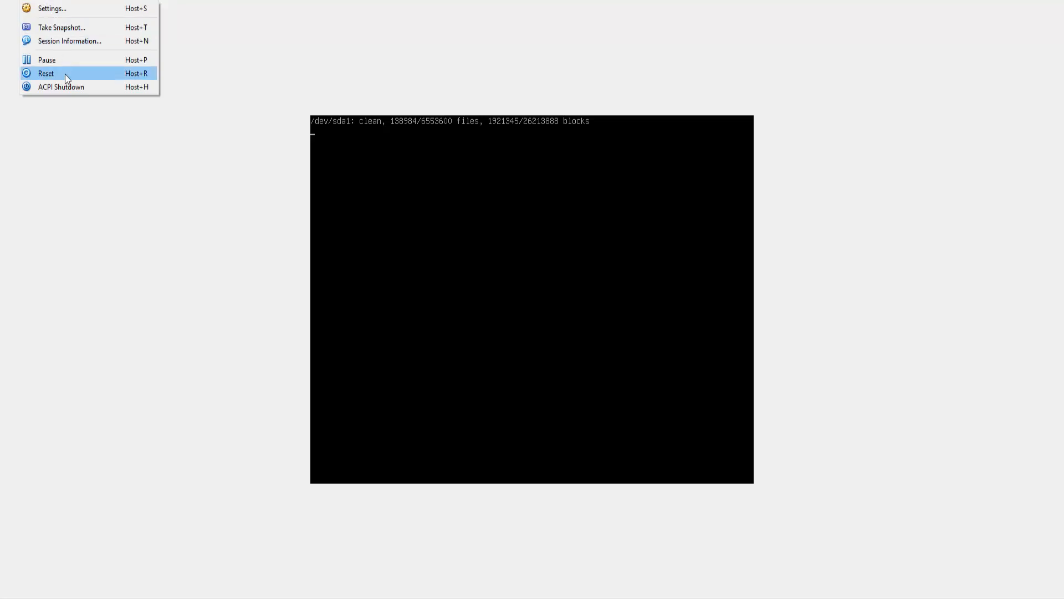
- Reset the Ubuntu machine and confirm, dropping it to the grub rescue prompt
click(46, 73)
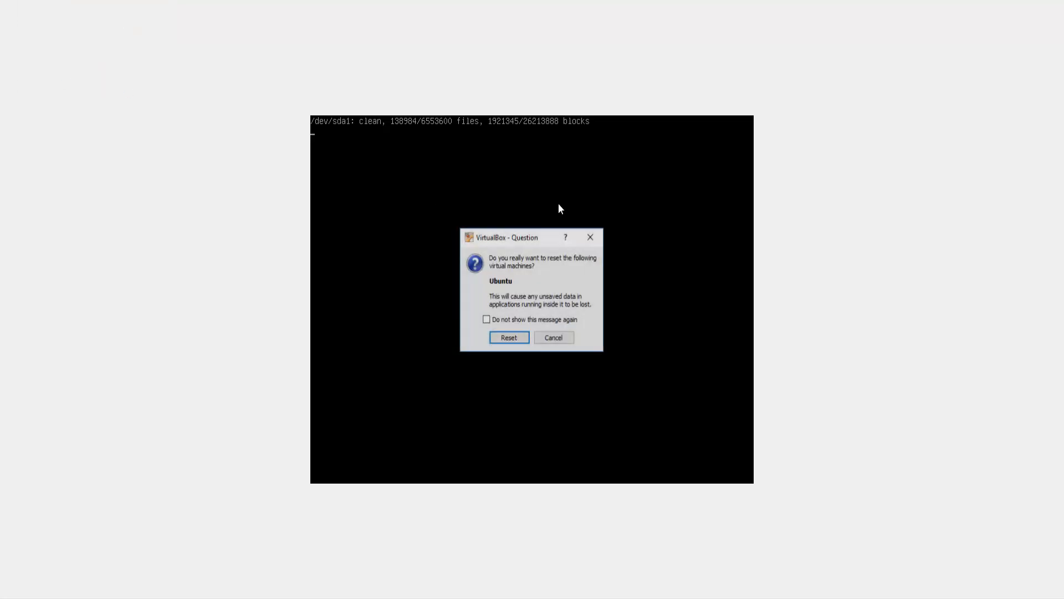
click(508, 338)
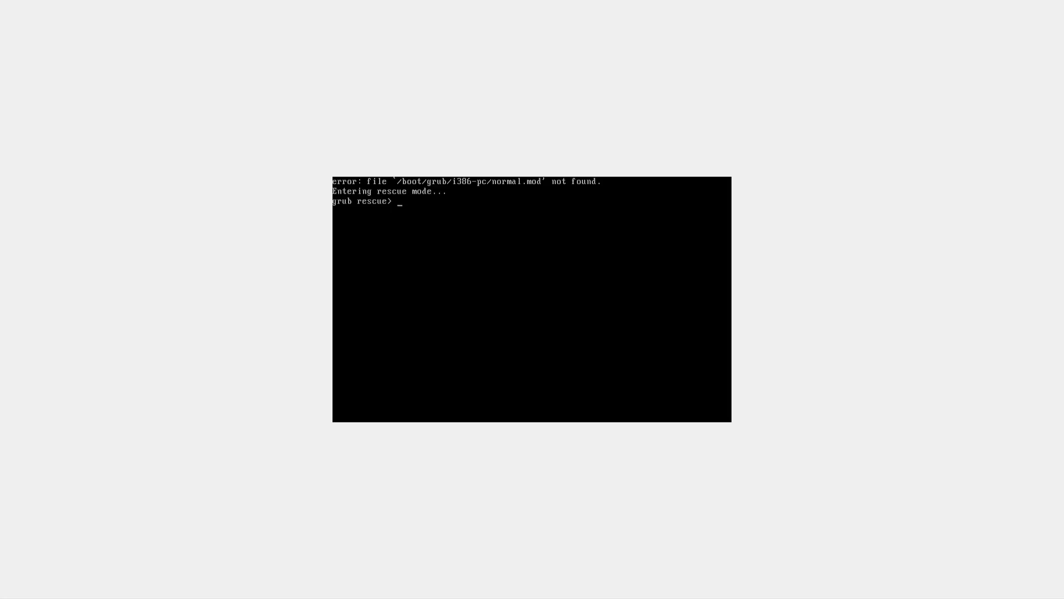
mouse_move(834, 173)
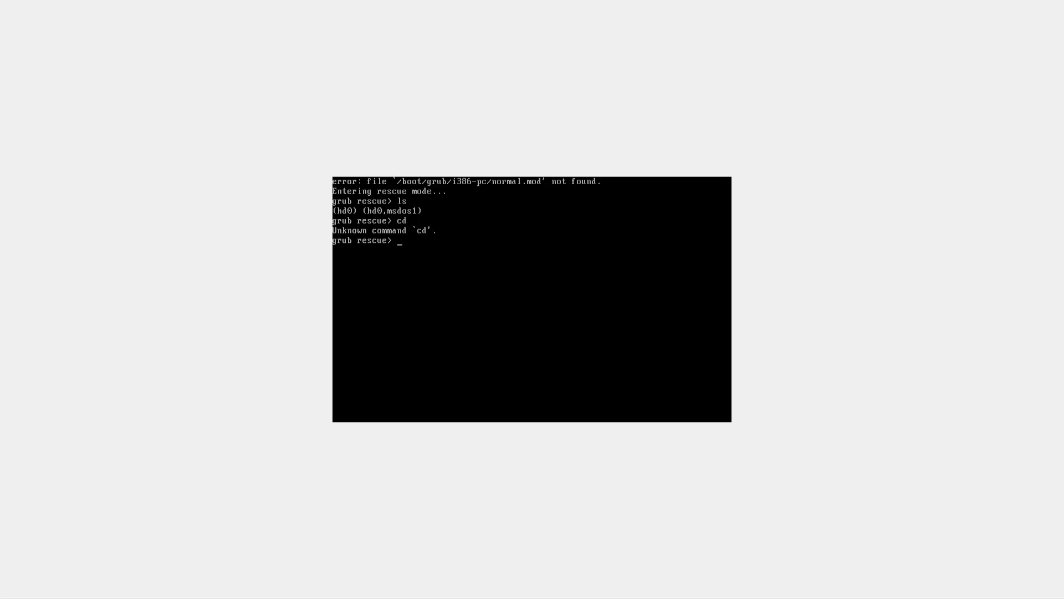
- Probe the disks with ls (hd0,msdos1) and ls, finding ext2 on msdos1
text(ls (hd0,msd)
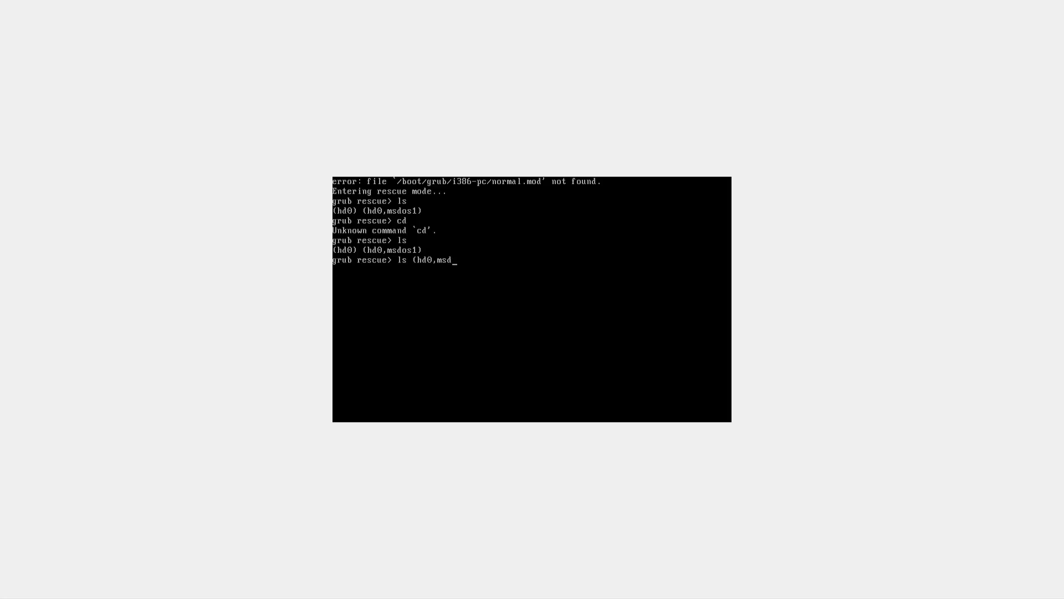
text(os1))
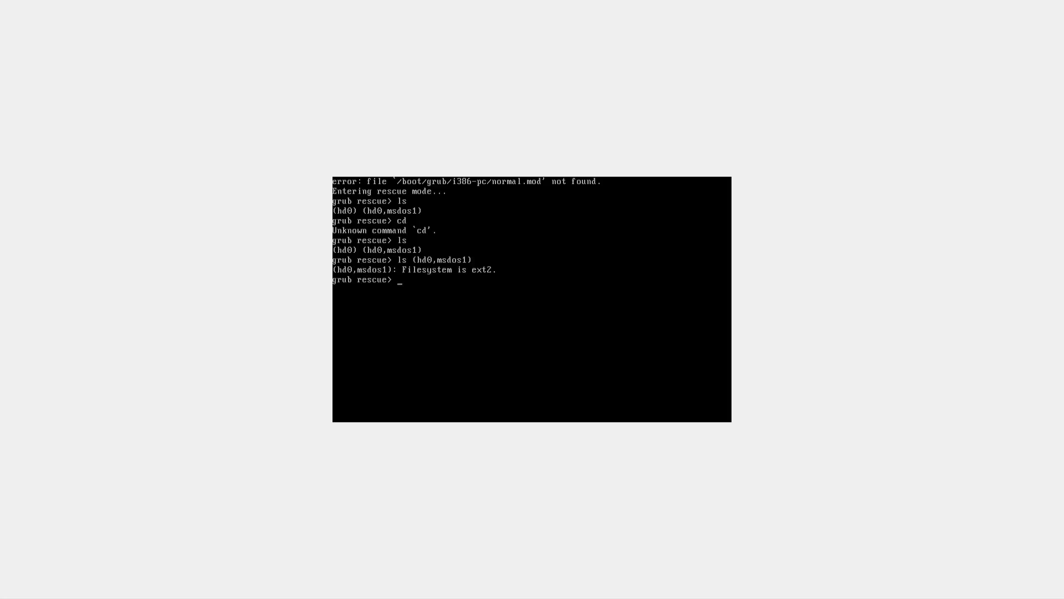
text(ls (hd0)
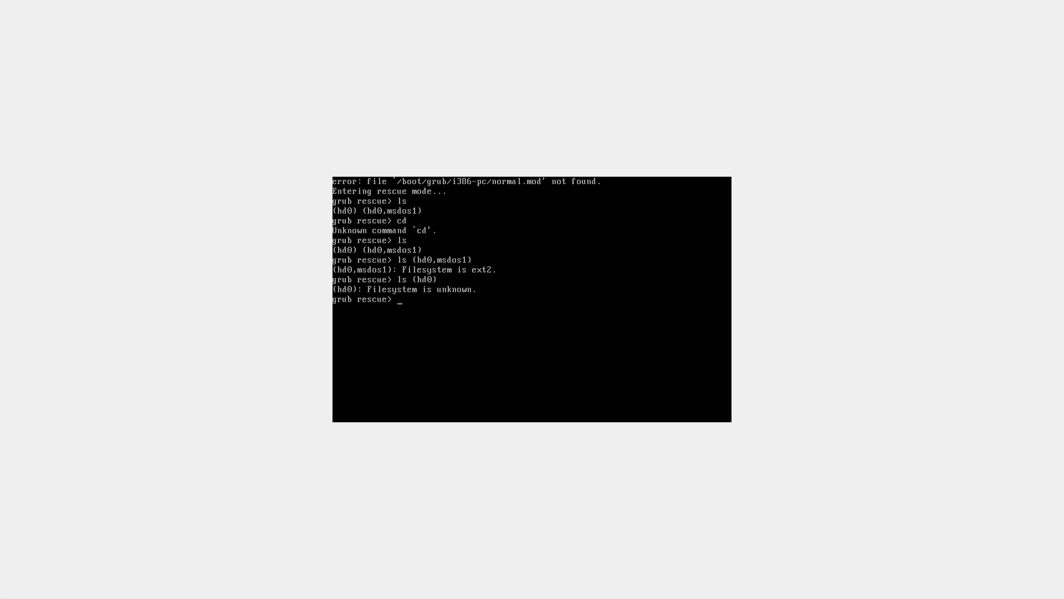
- Set the GRUB root to (hd0,msdos1)
text(set ro)
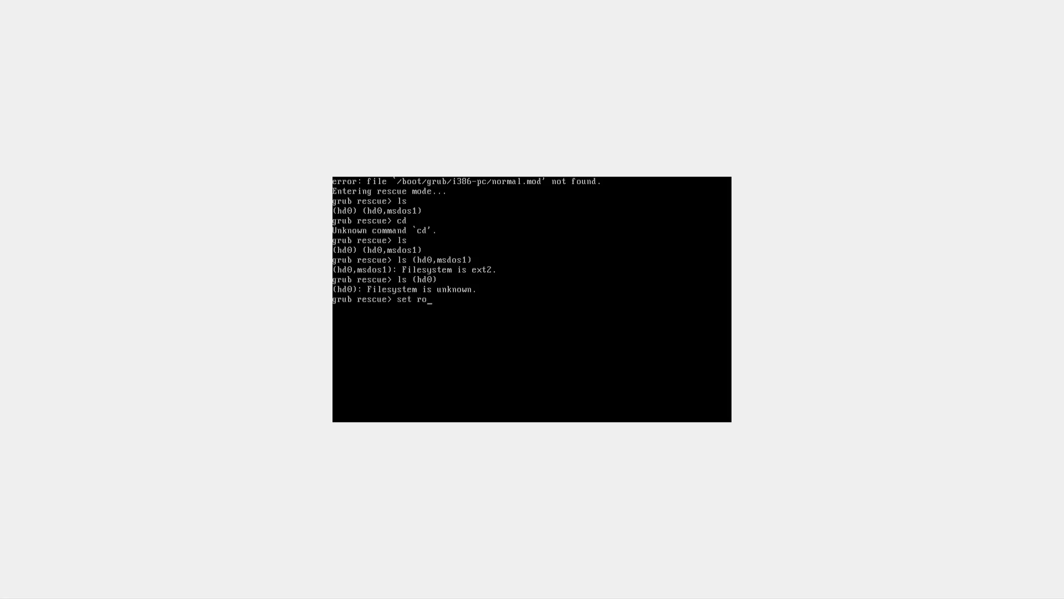
text(ot=()
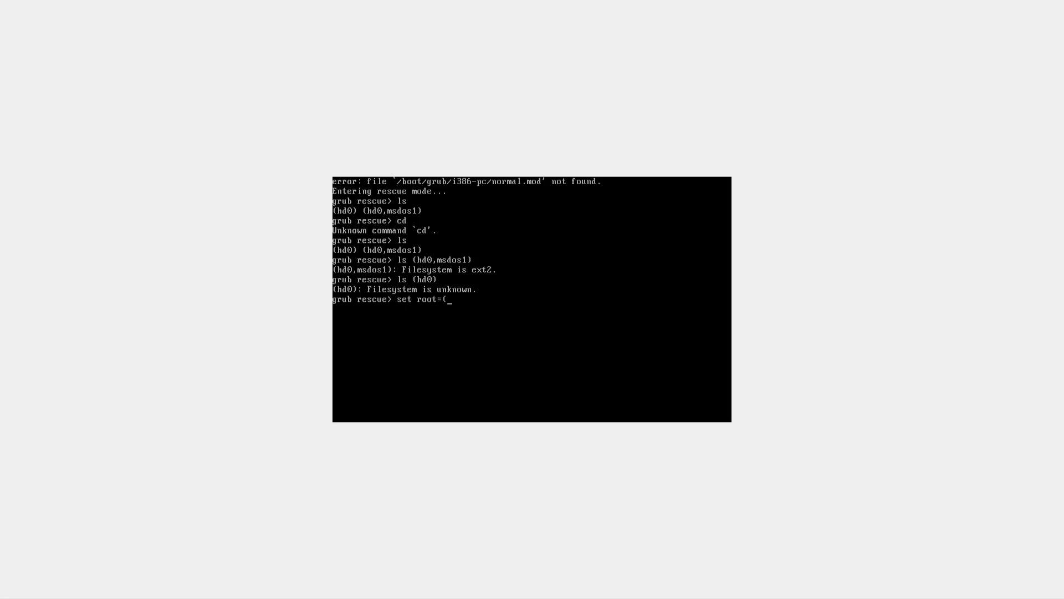
text(hd0)
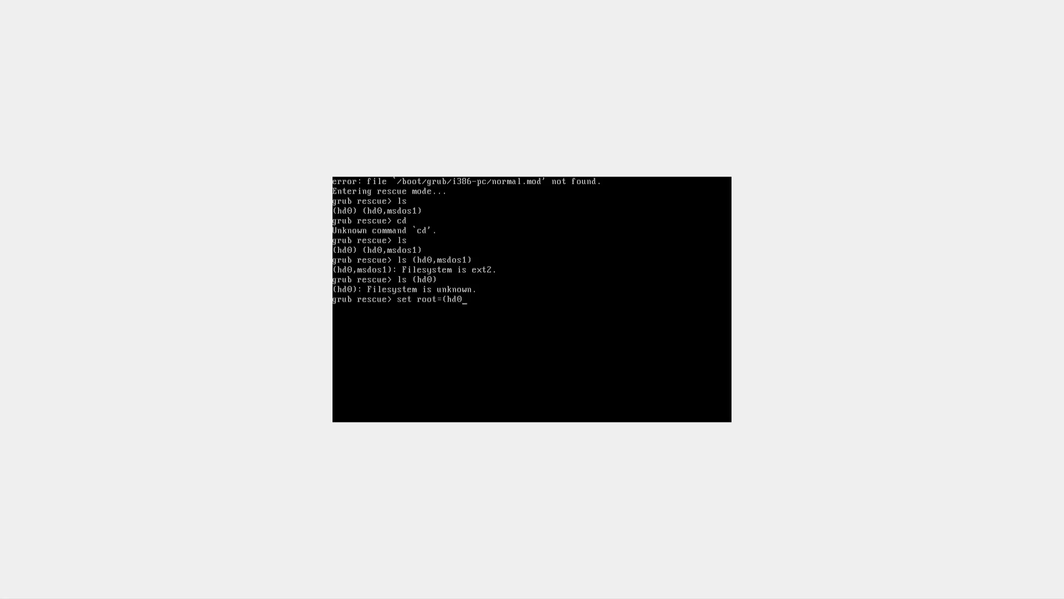
text(,msdos1)
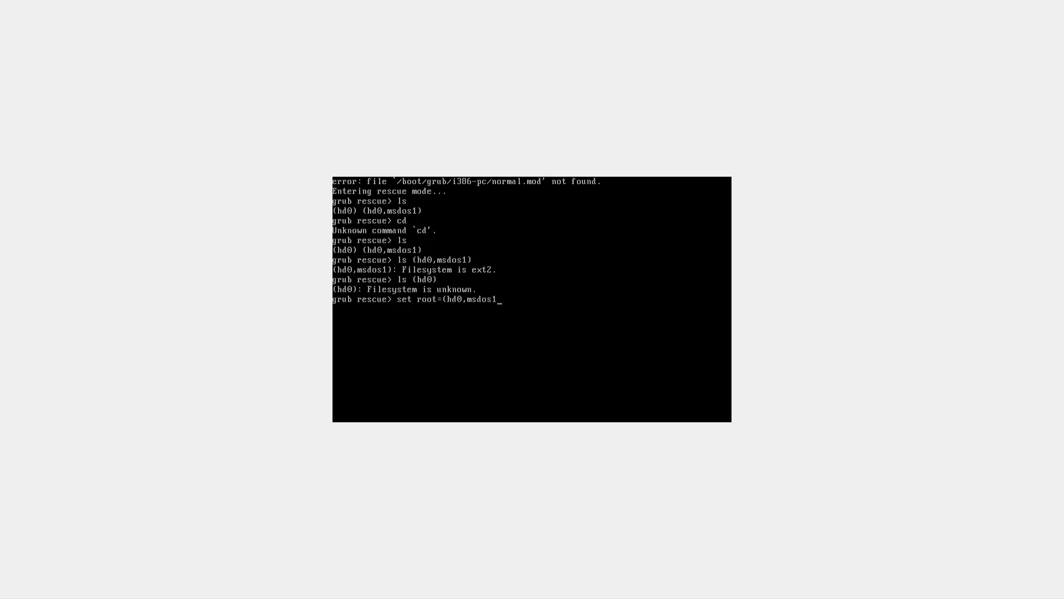
key(Return)
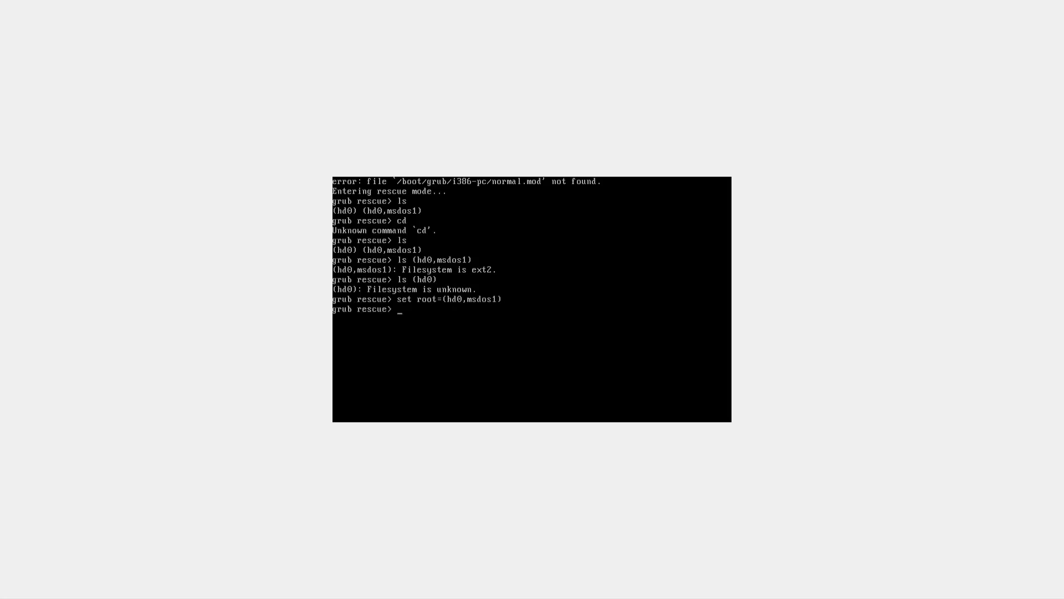
- Set the prefix to (hd0,msdos1) and try insmod normal, which fails as not found
text(set)
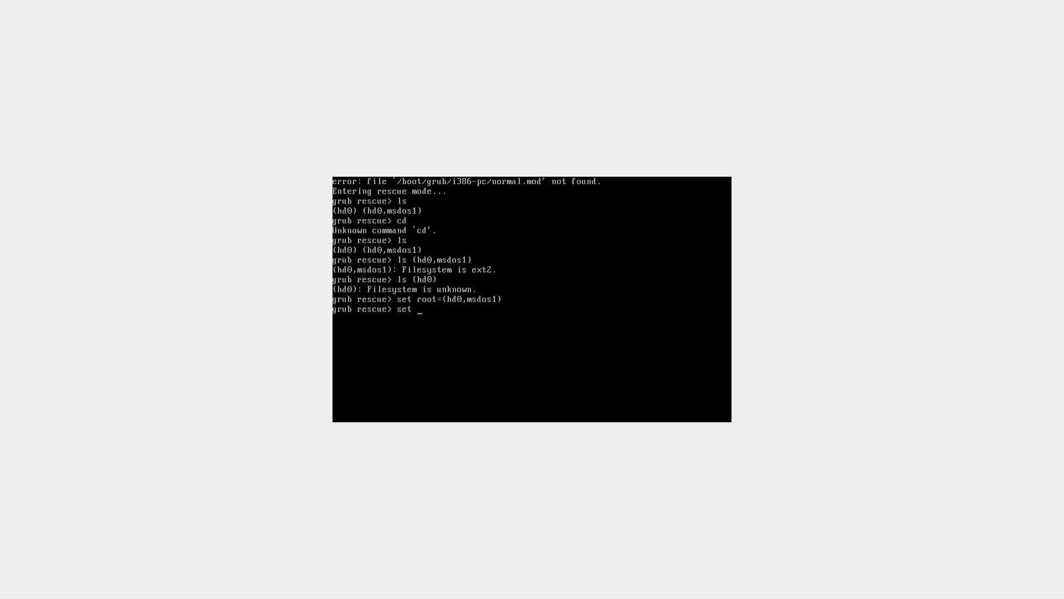
text(prefix)
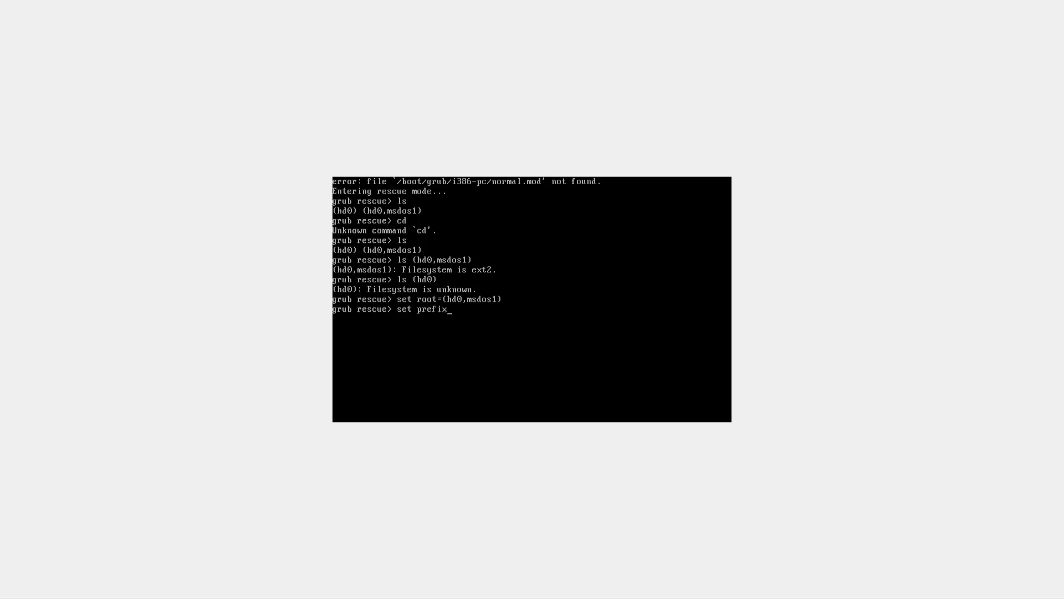
text(=(hd)
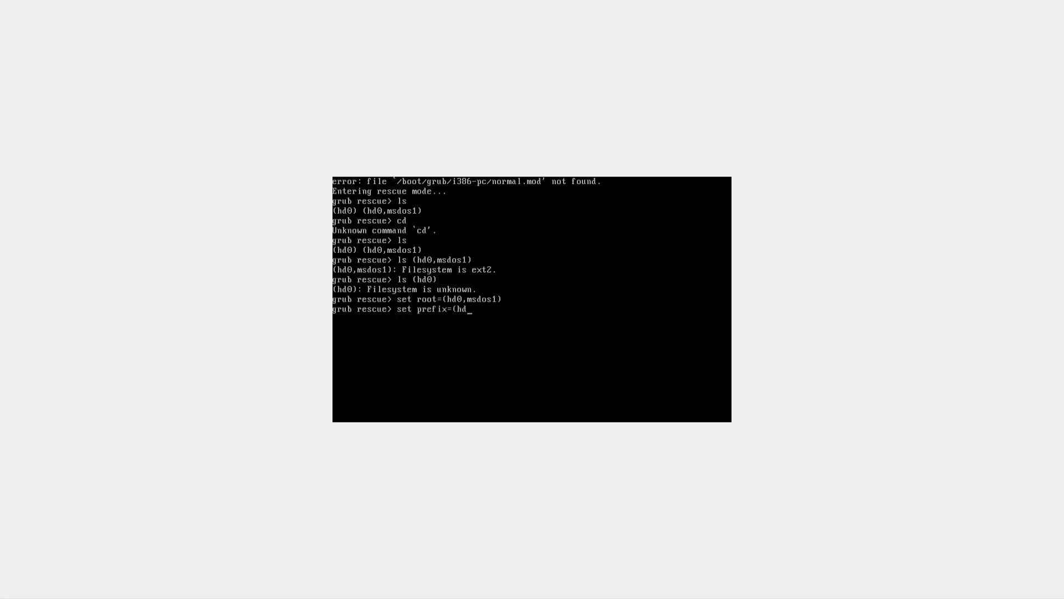
text(0,msdos)
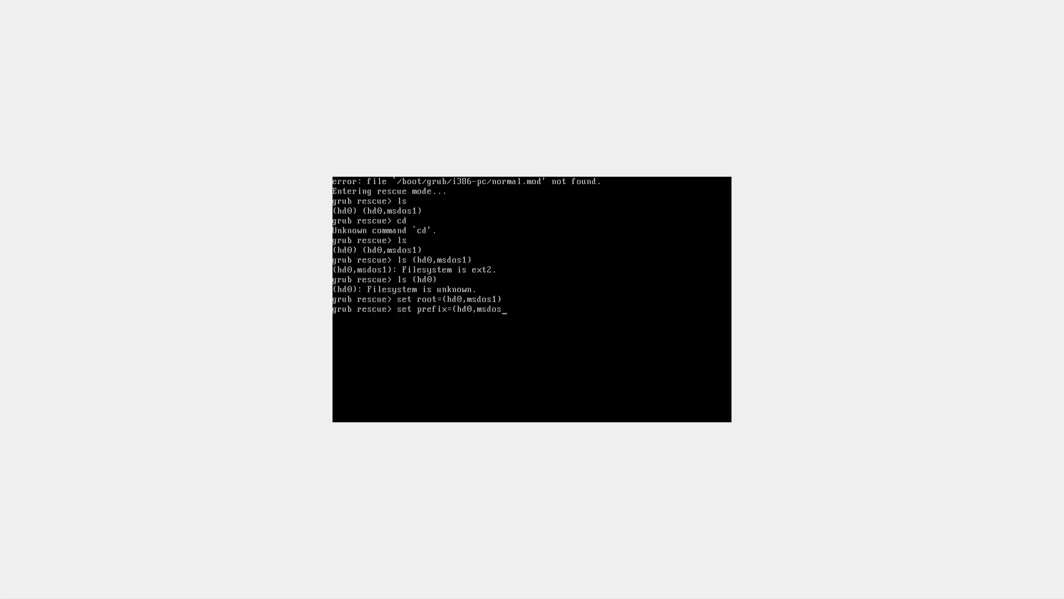
key(Return)
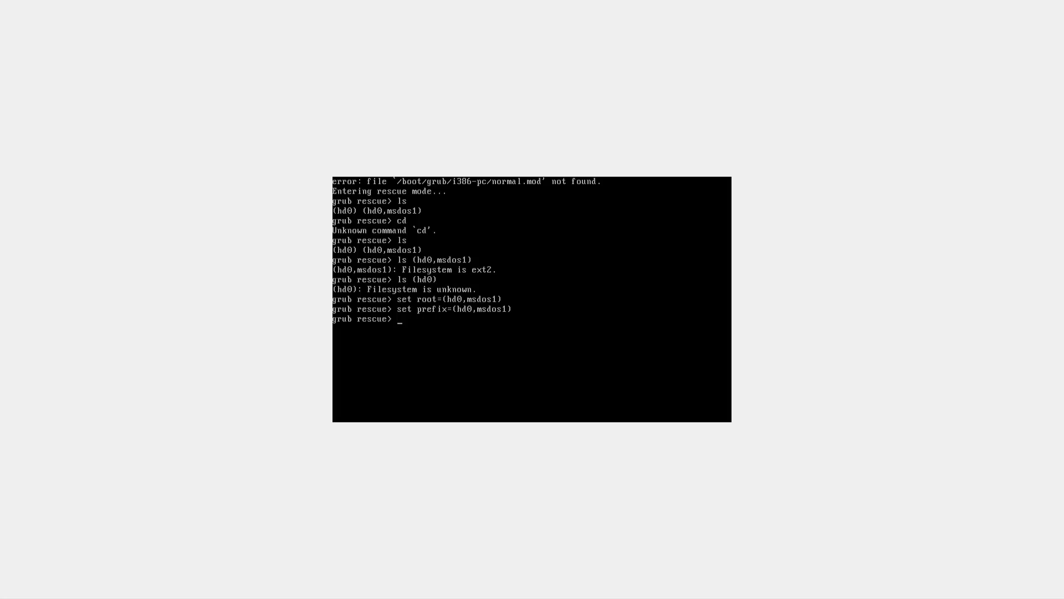
text(ins)
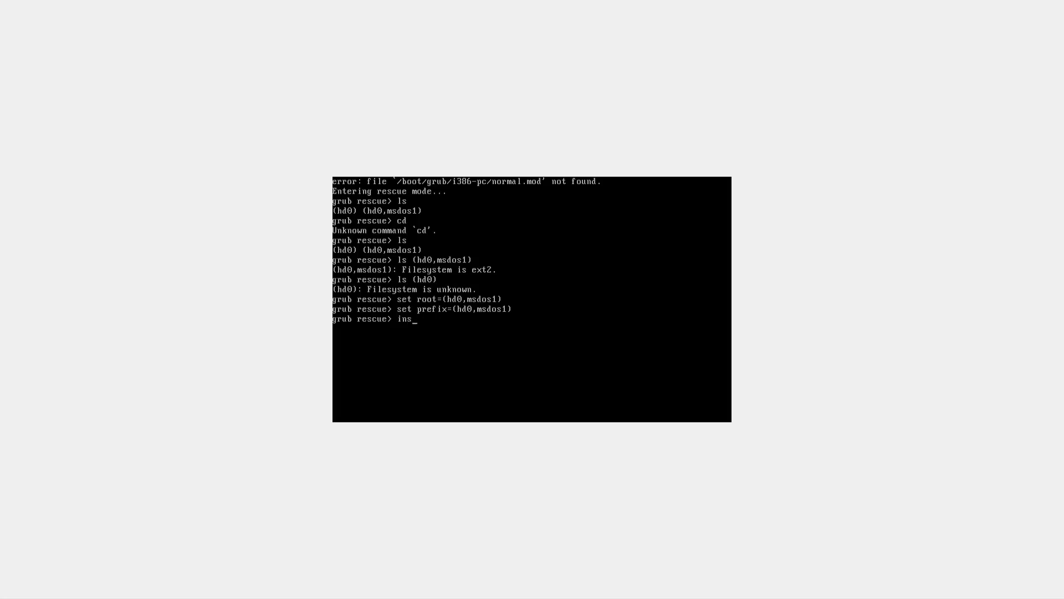
text(mod normal)
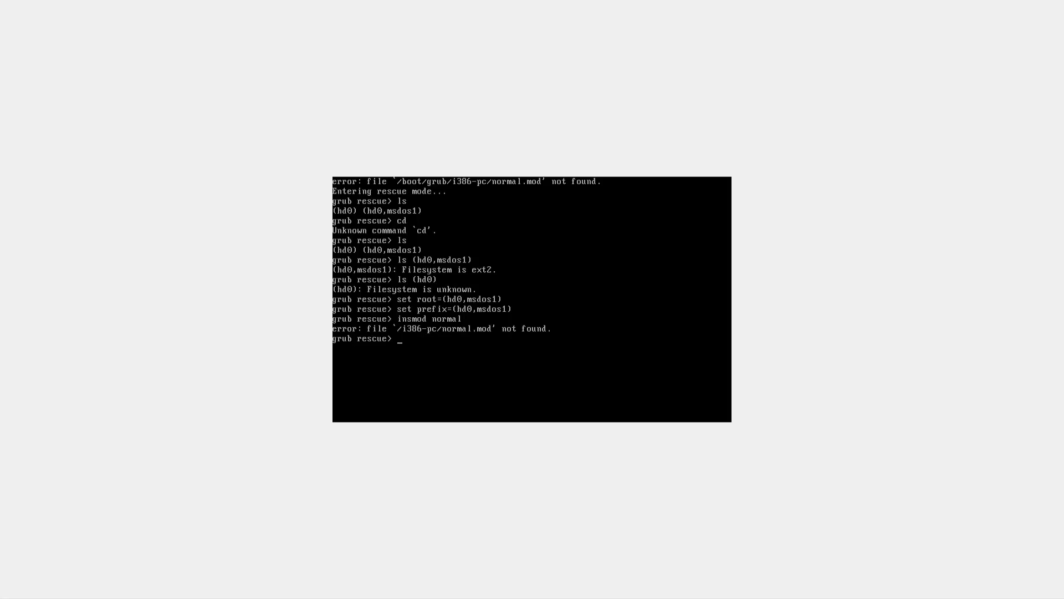
- Start retyping set prefix=( and then erase it, leaving an empty prompt
text(p)
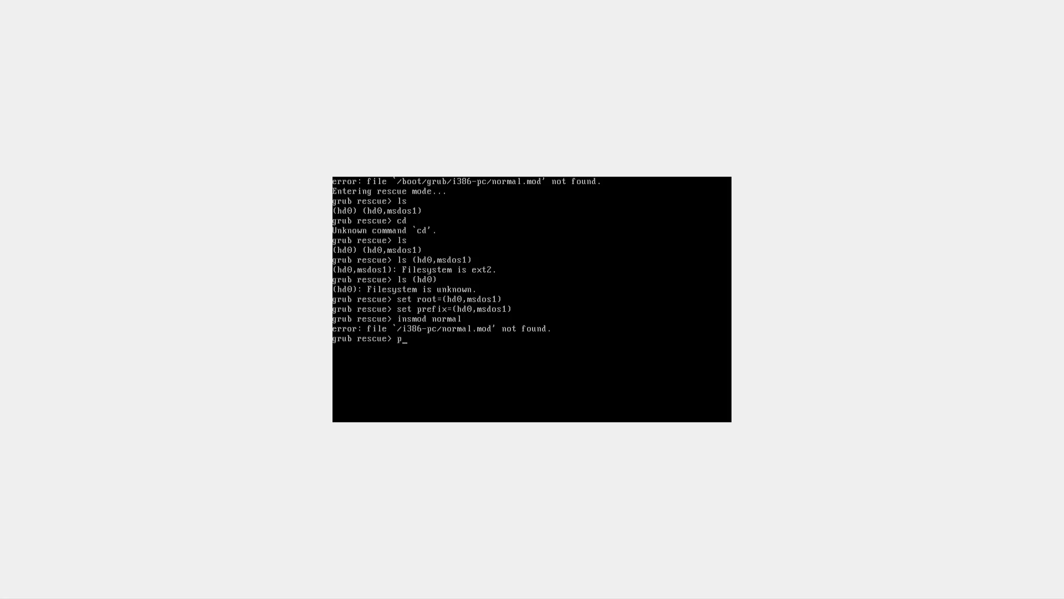
text(set pref)
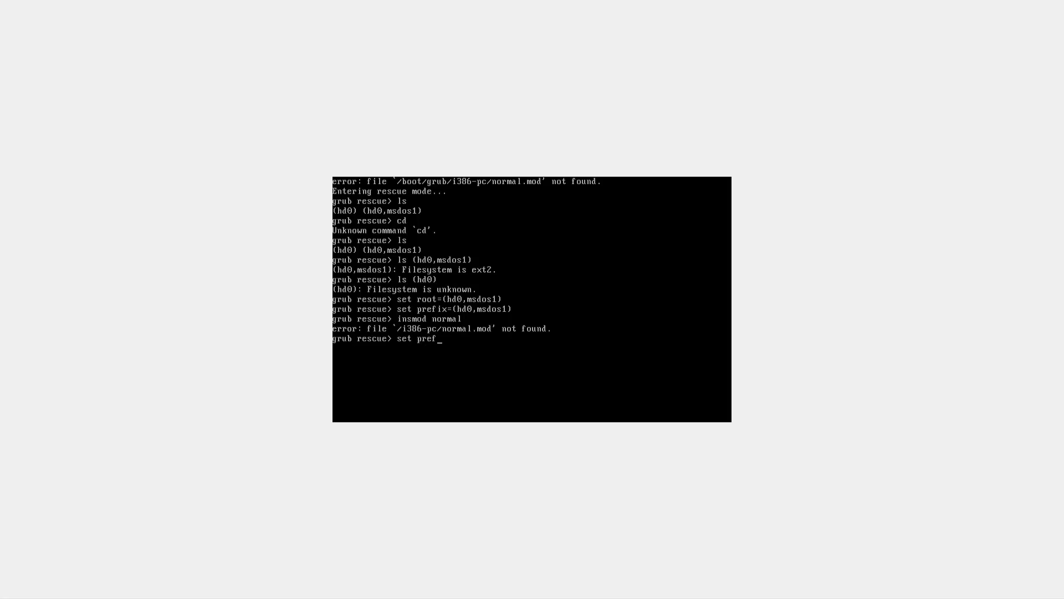
text(ix)
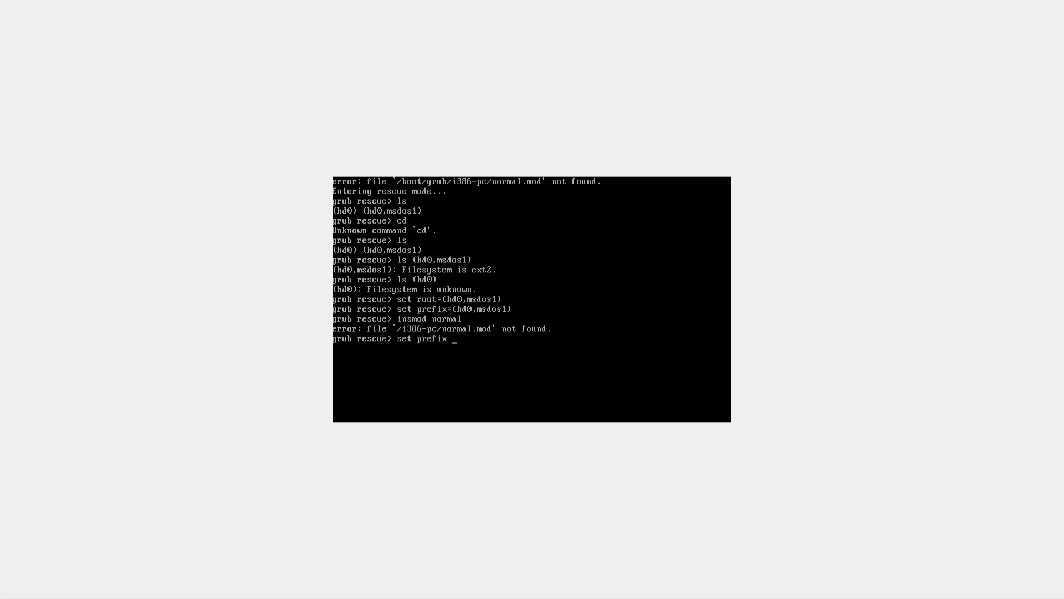
text(=)
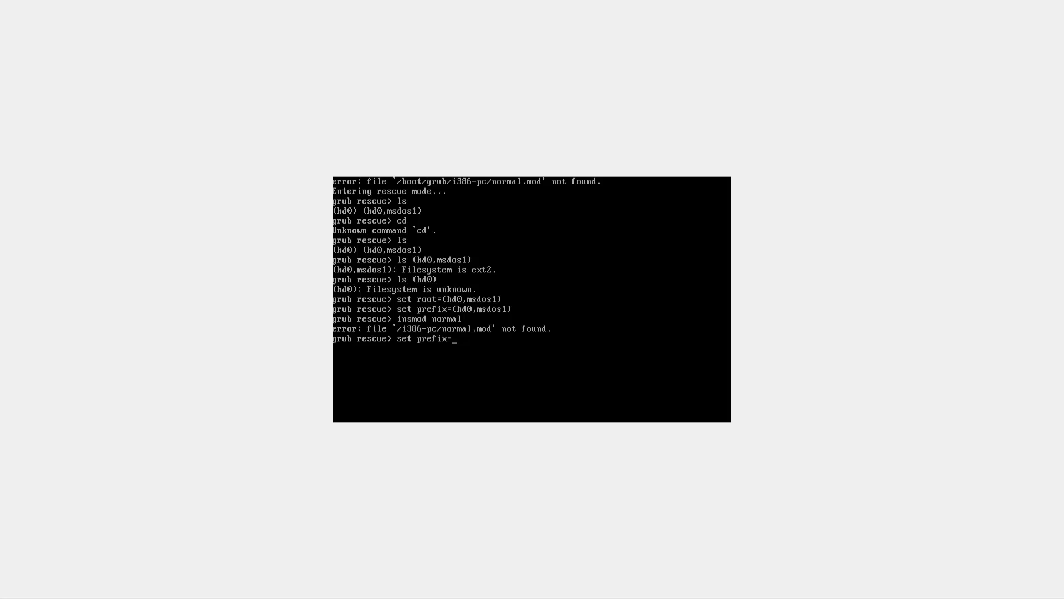
text(()
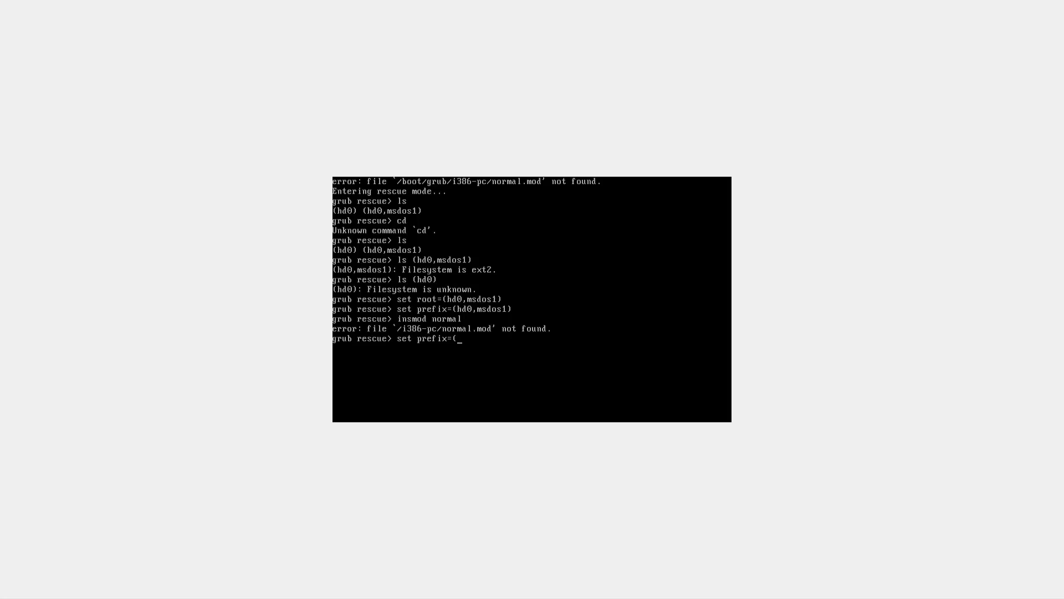
key(BackSpace)
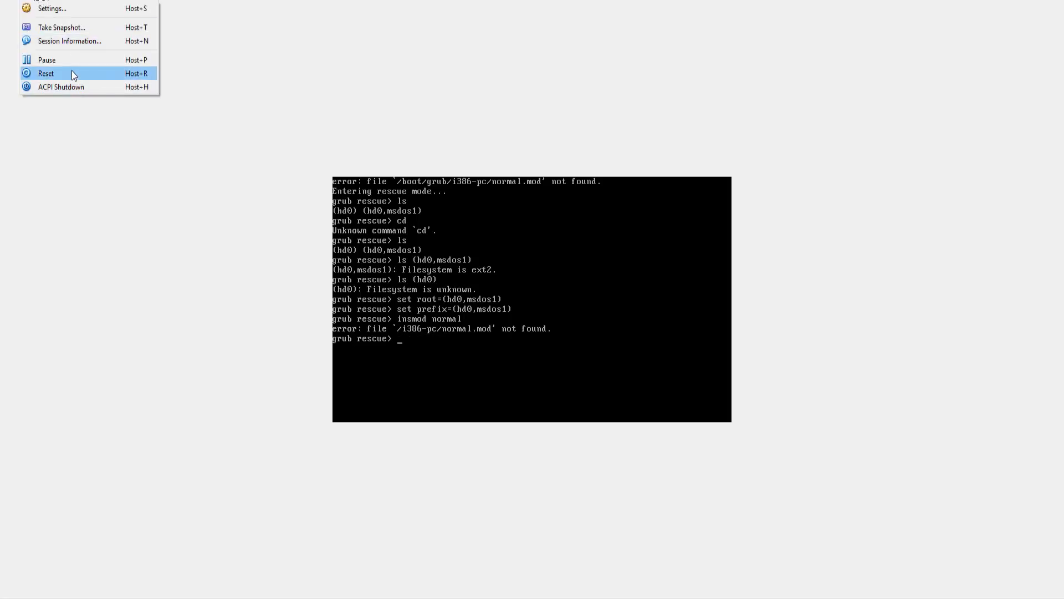
- Reset the Ubuntu virtual machine from VirtualBox's Machine menu and confirm the reset
click(46, 73)
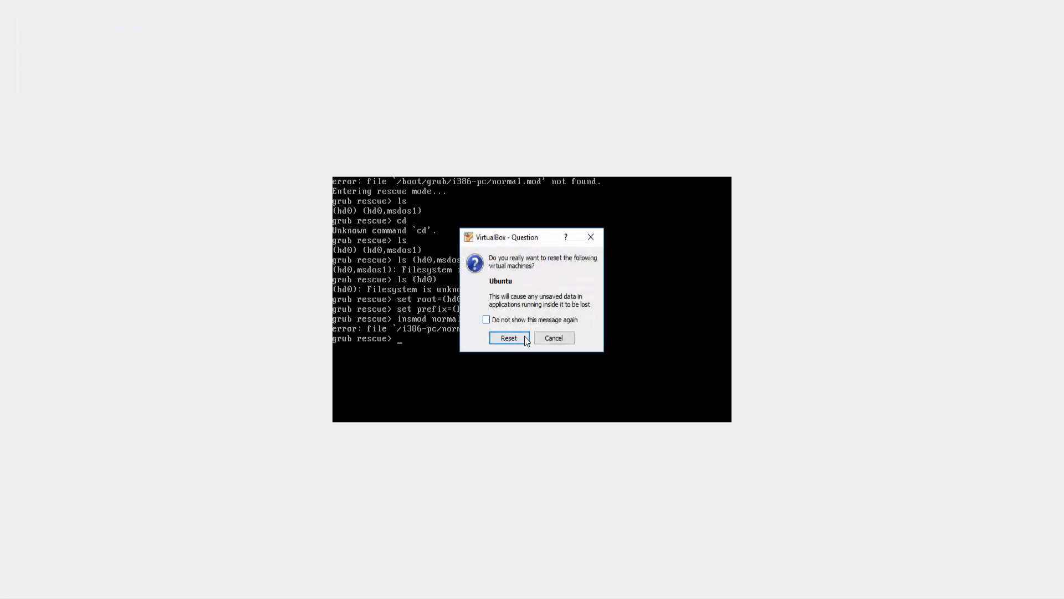
click(508, 338)
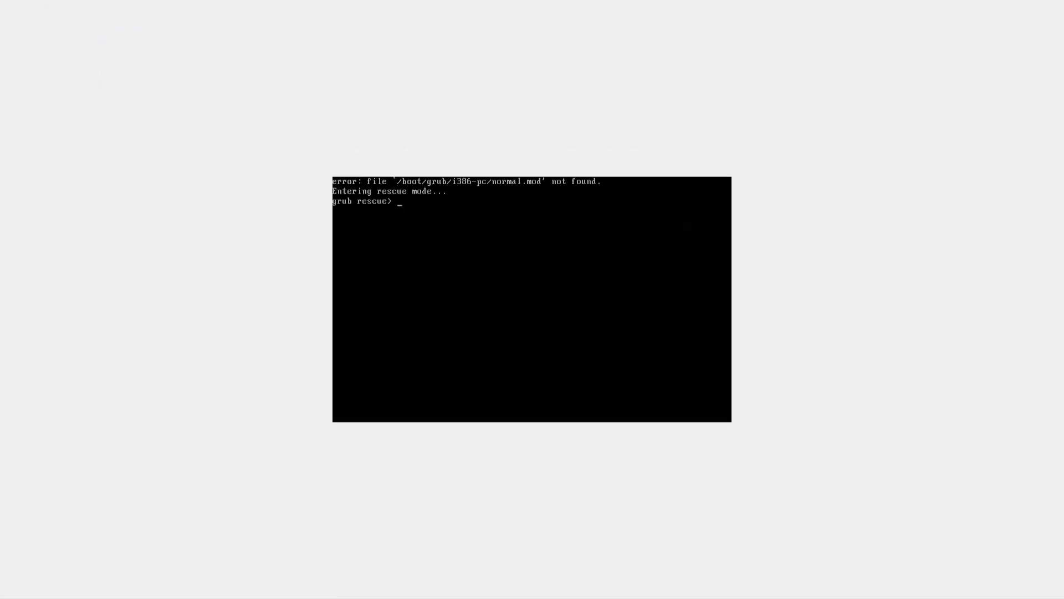